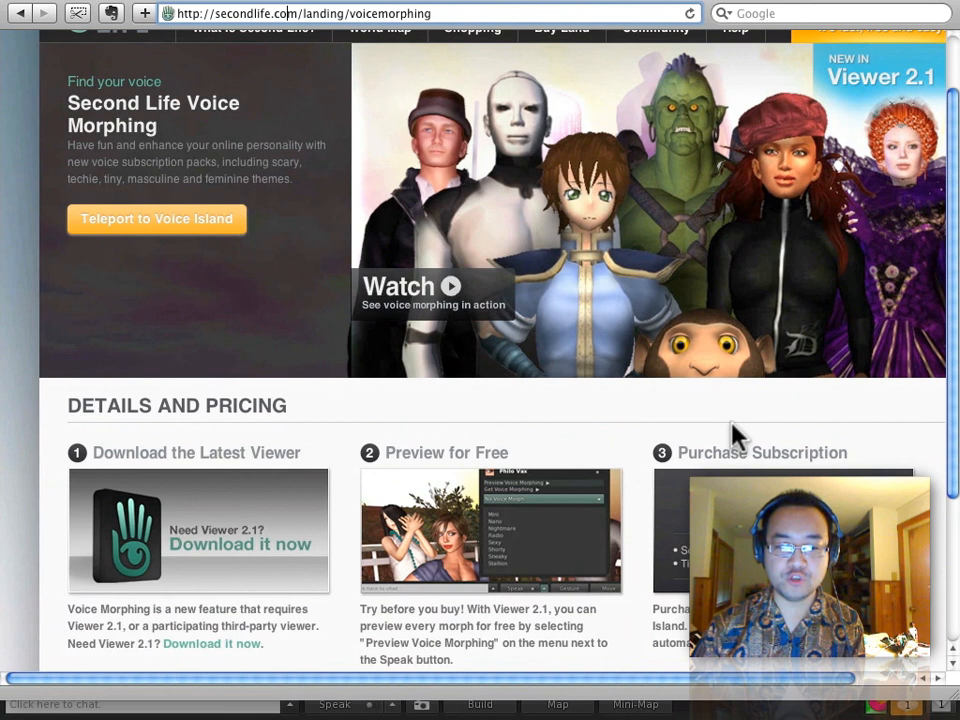
mouse_move(216, 557)
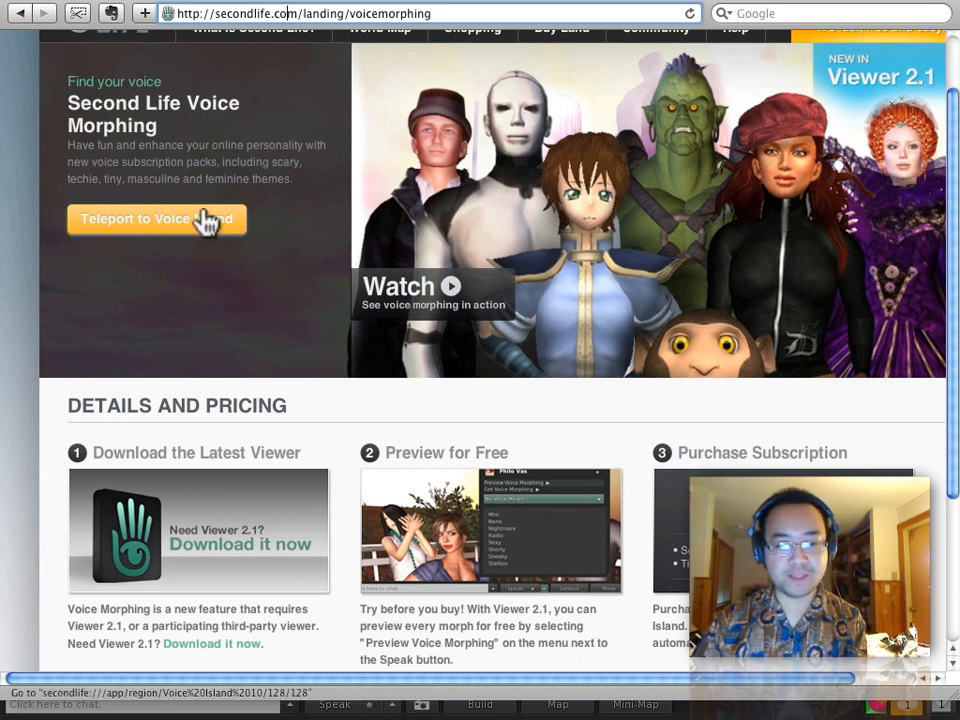
mouse_move(650, 443)
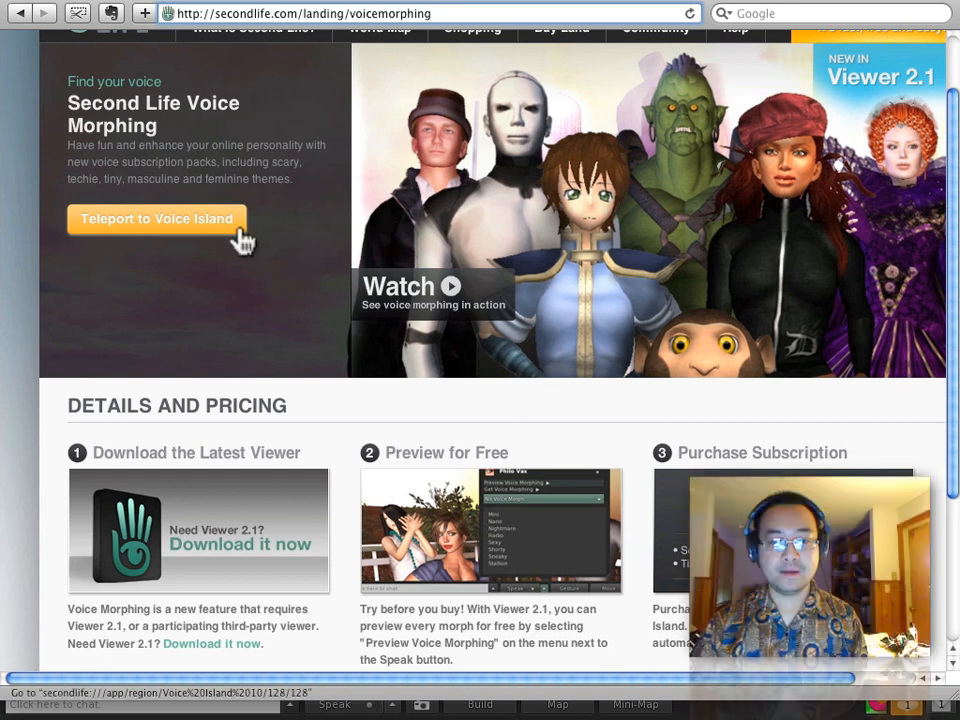
mouse_move(320, 110)
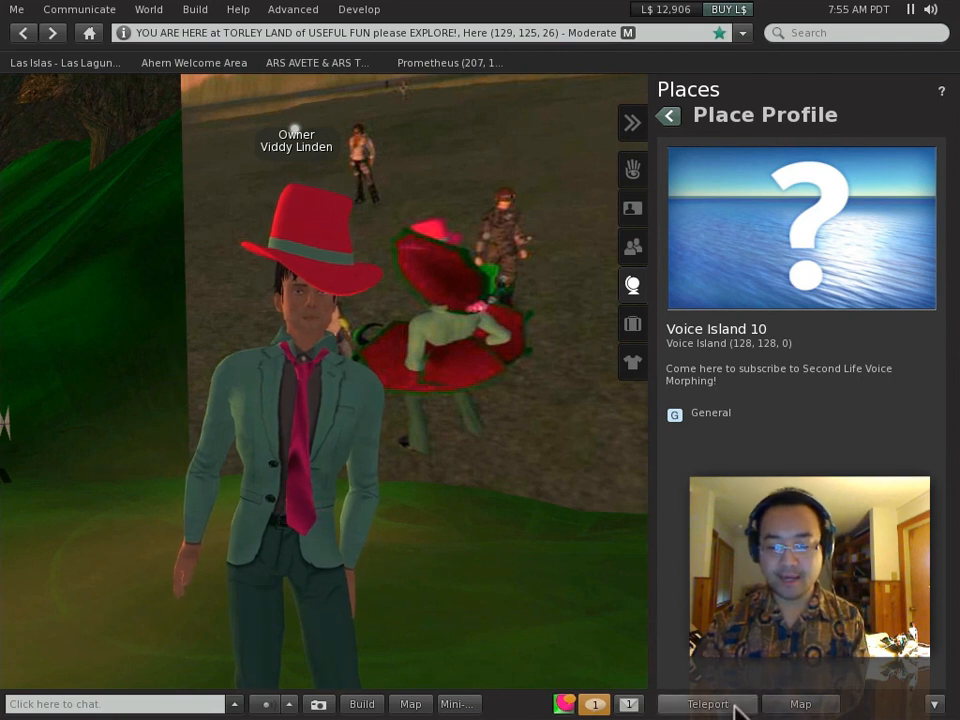
- Teleport to Voice Island 10 from its Place Profile and close the World Map
left_click(706, 704)
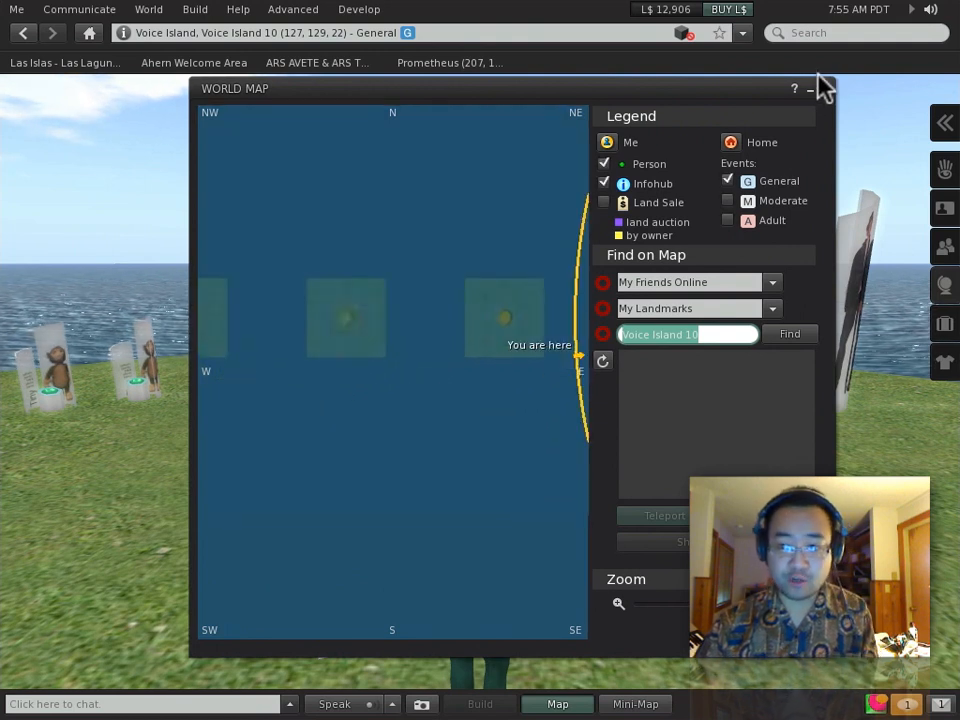
left_click(810, 88)
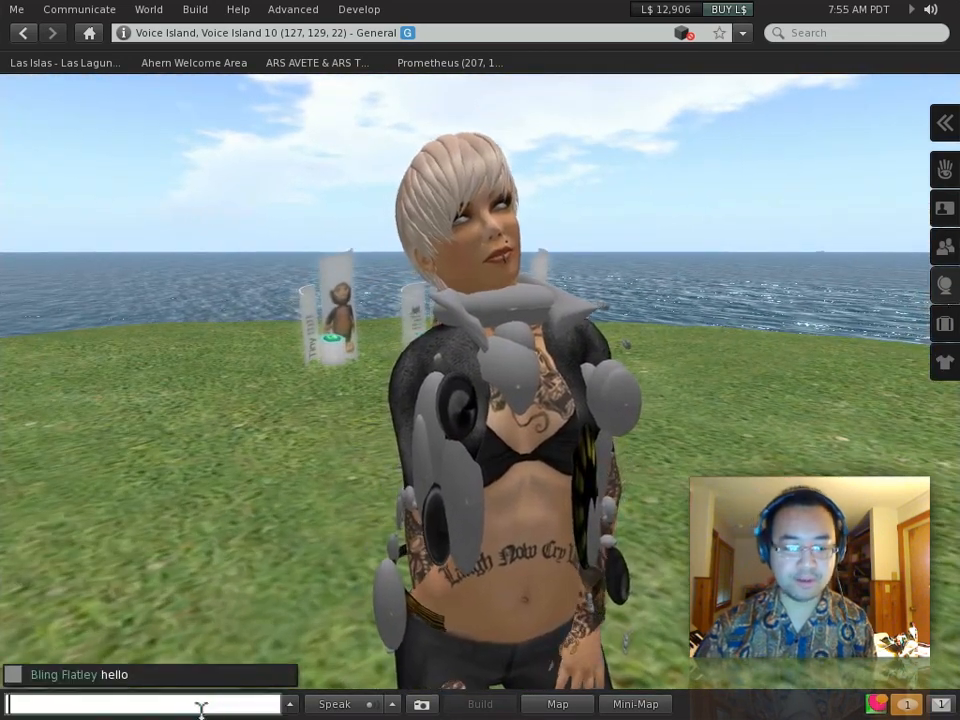
- Type 'FRIENDLY GREETINGS! :D' in chat and open Preview Voice Morphing from the Nearby Voice morph list
type("FRIENDL")
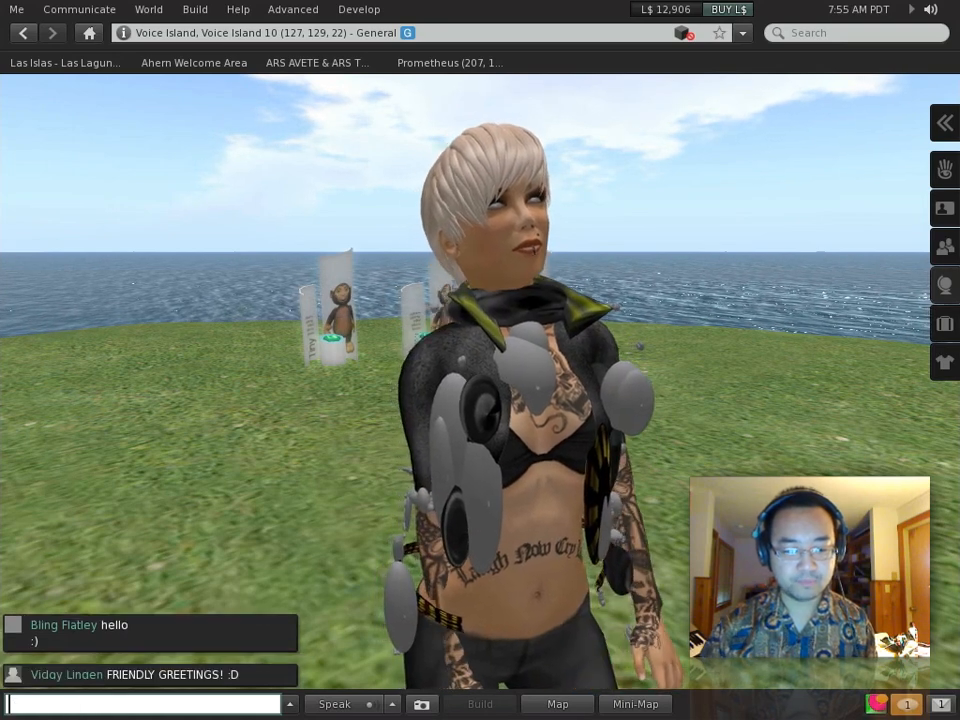
mouse_move(390, 703)
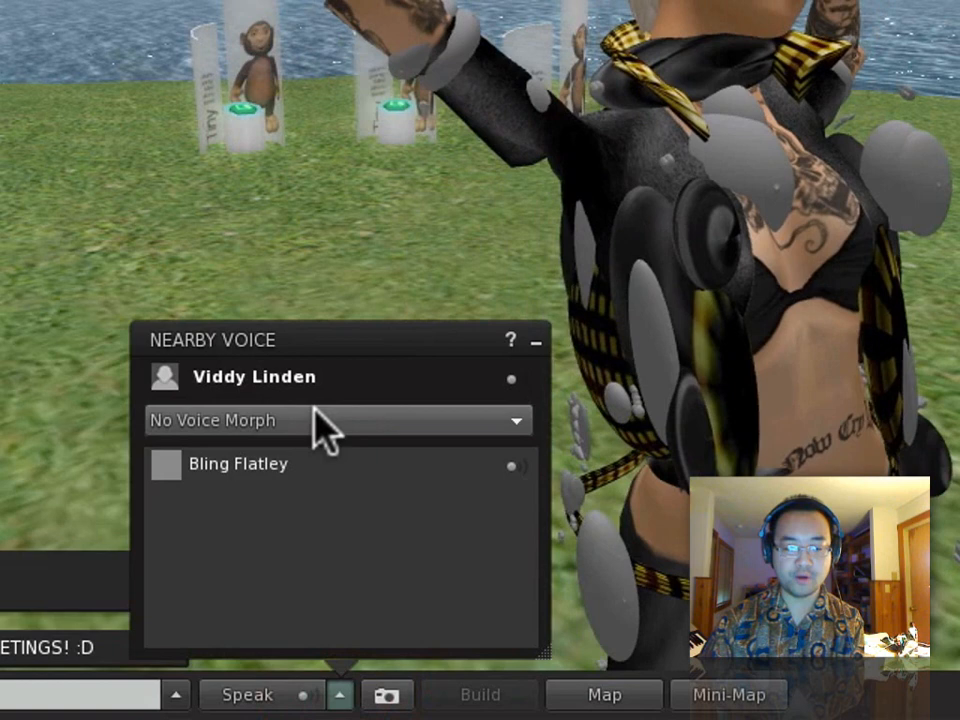
mouse_move(247, 694)
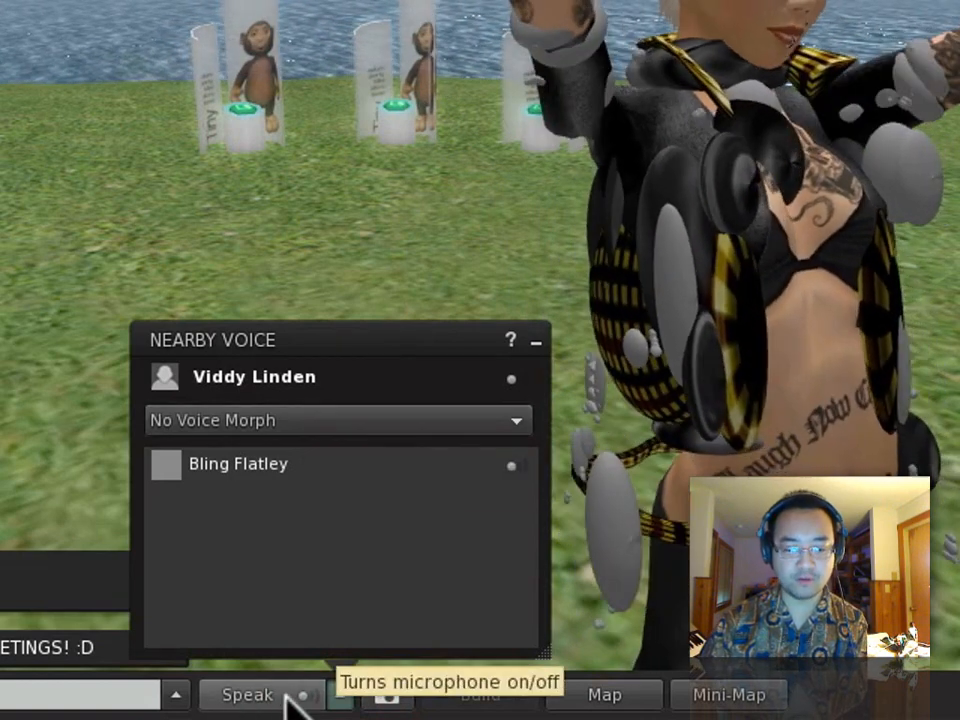
mouse_move(335, 440)
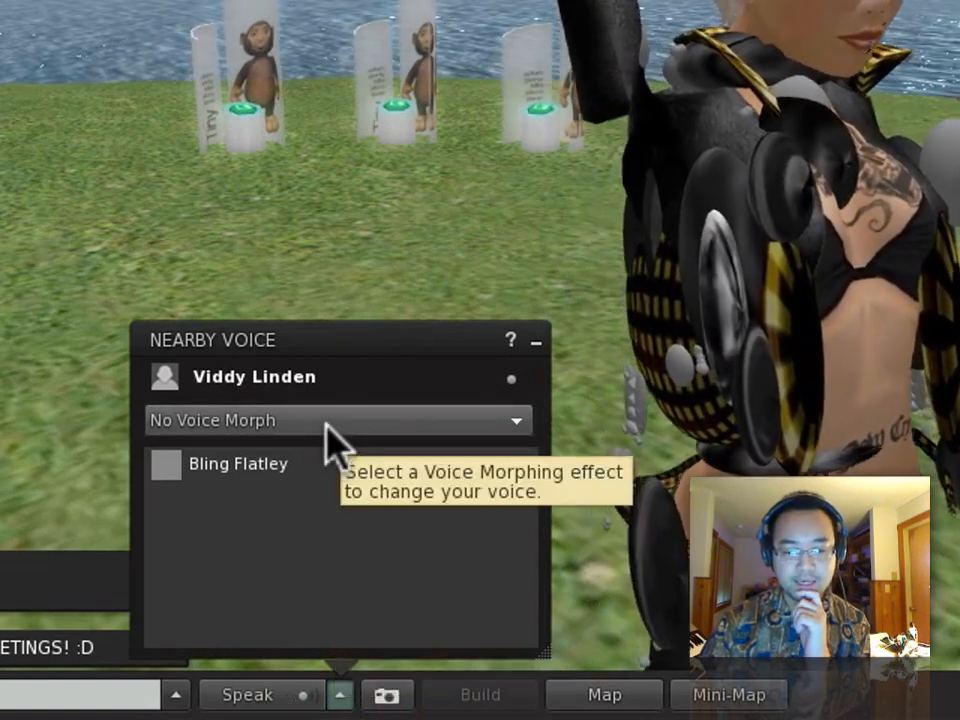
left_click(337, 419)
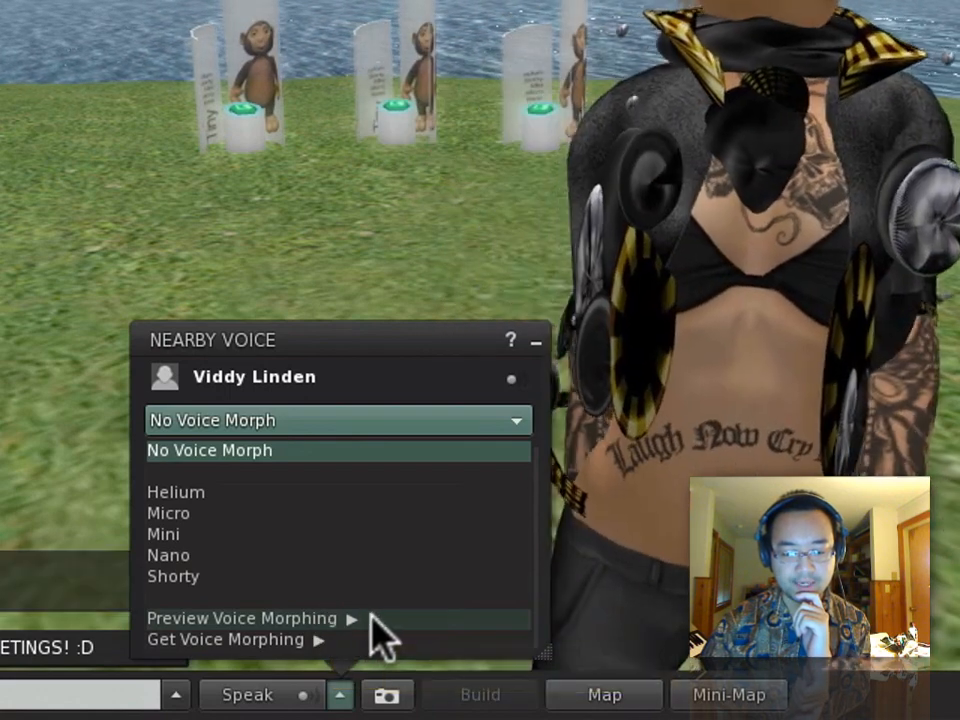
left_click(241, 618)
type("pardon as i go quiet, ma")
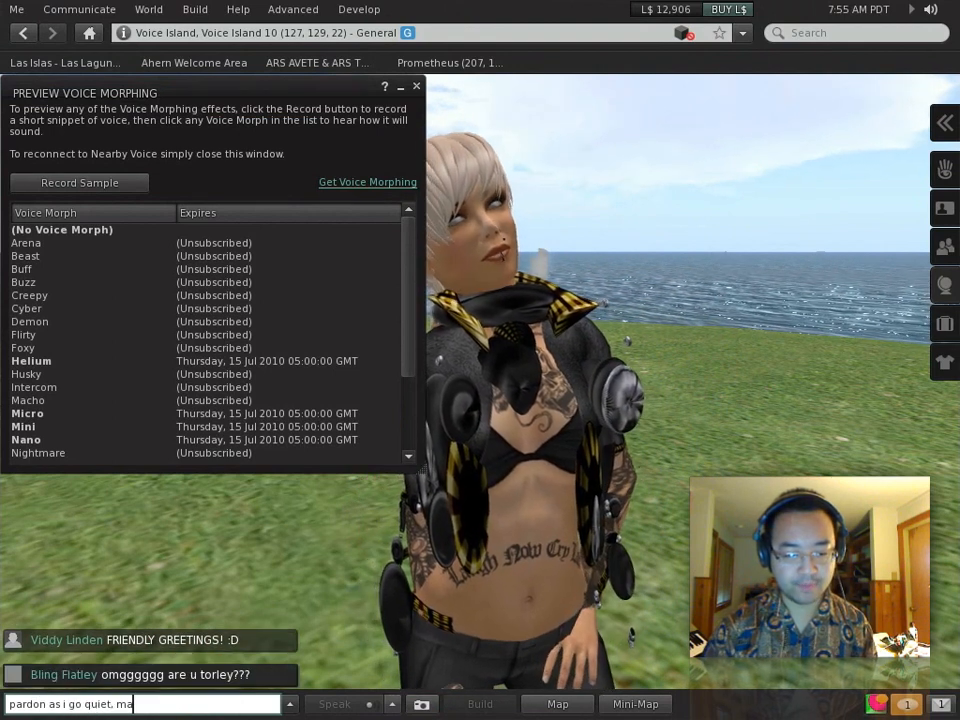
- Send the 'making a video' chat note and mute Sound Effects in Preferences > Sound & Media
type("king a video =)")
key("Return")
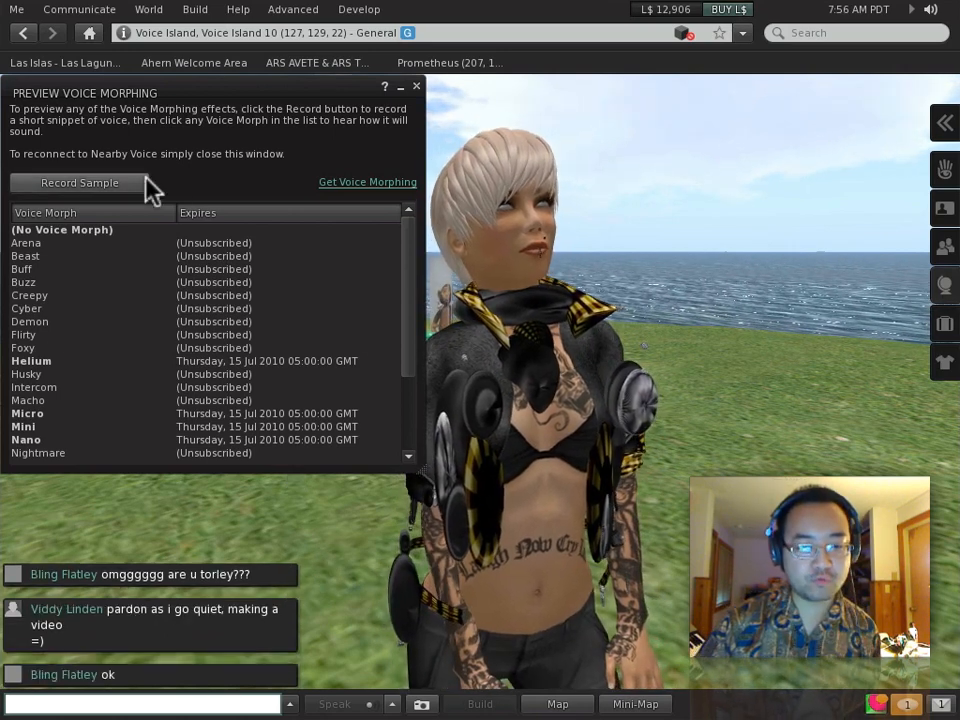
left_click(16, 9)
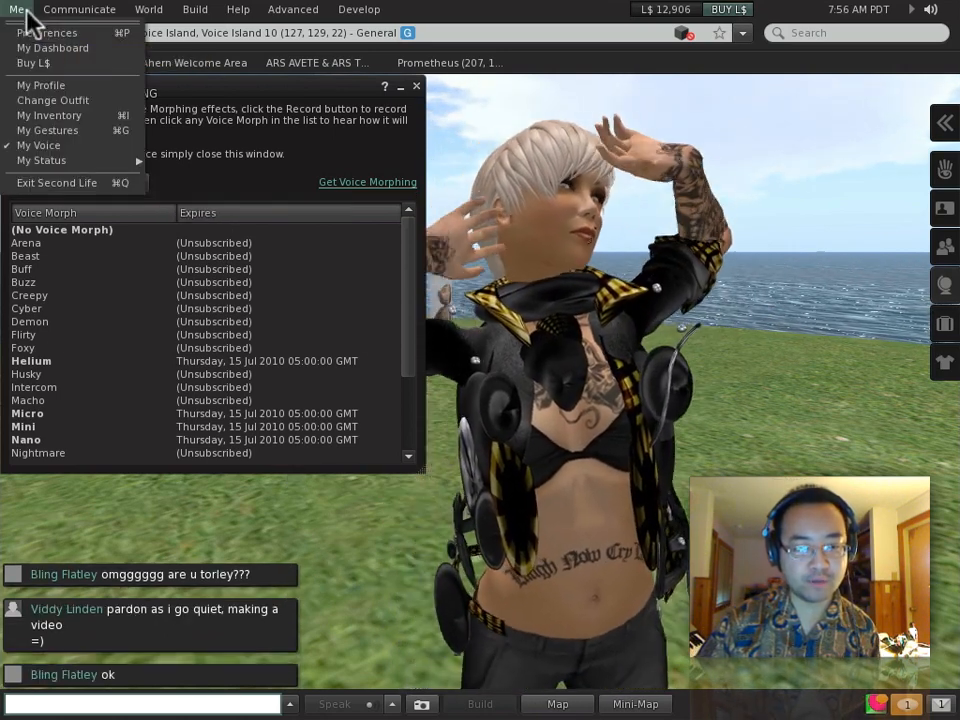
left_click(47, 32)
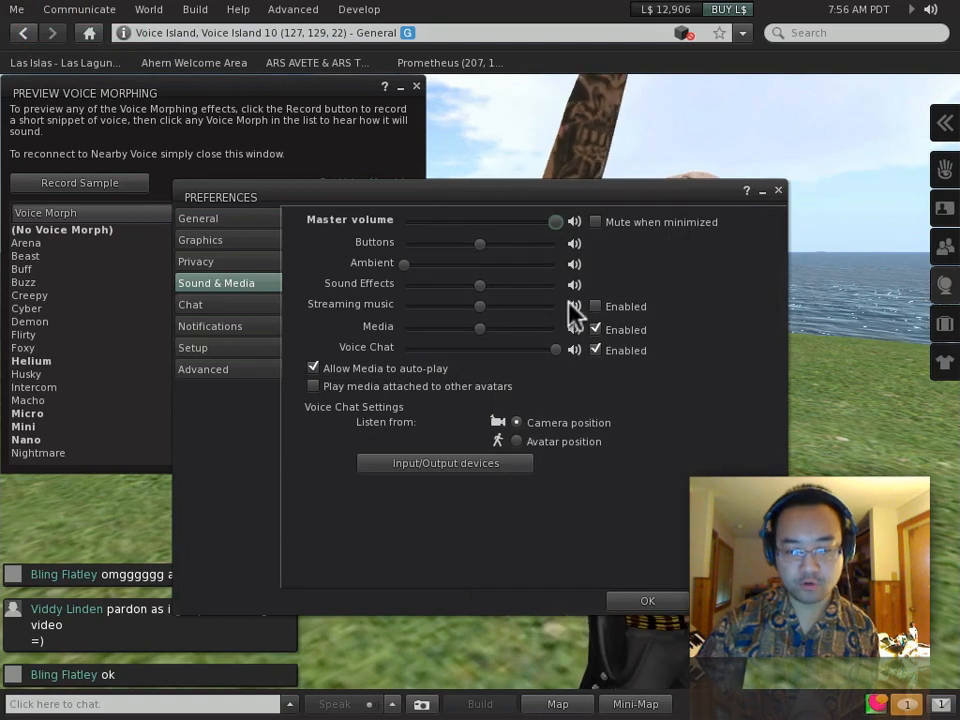
left_click(574, 305)
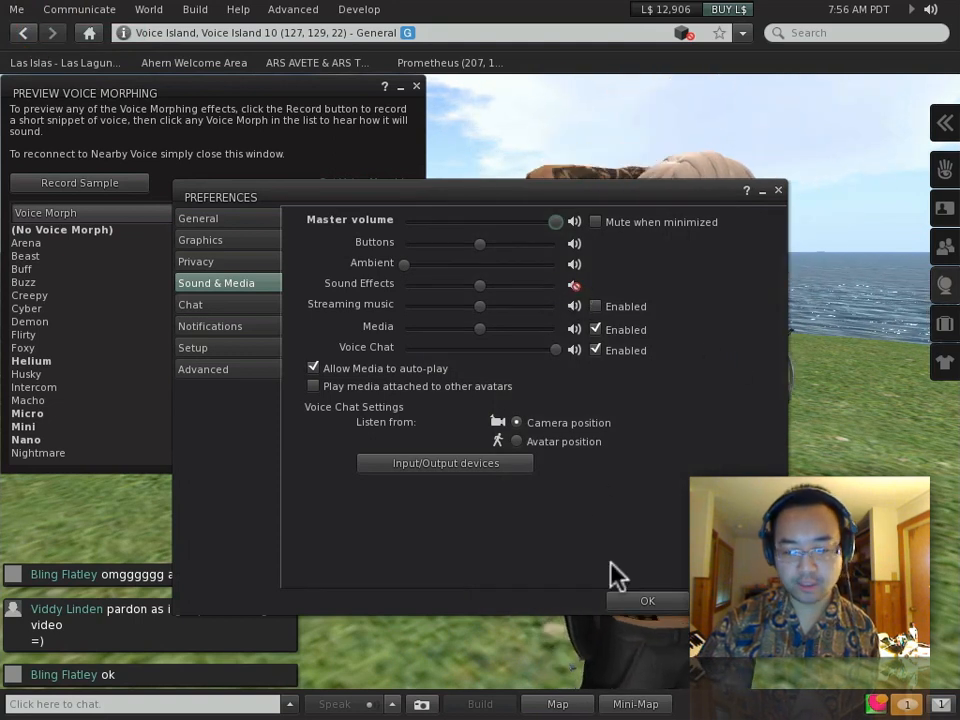
left_click(647, 600)
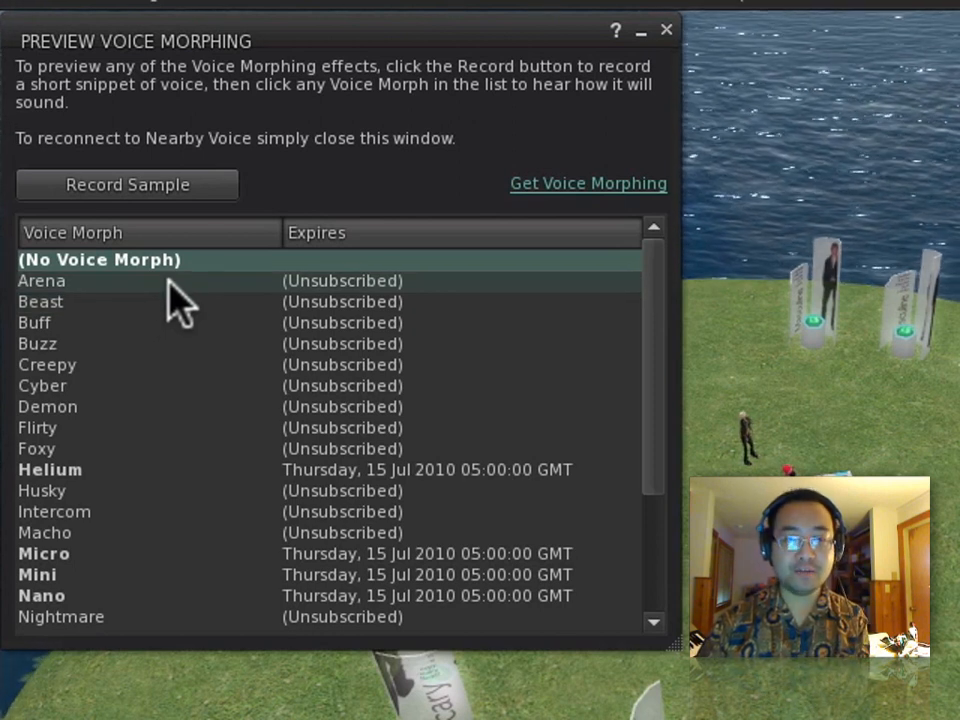
mouse_move(190, 415)
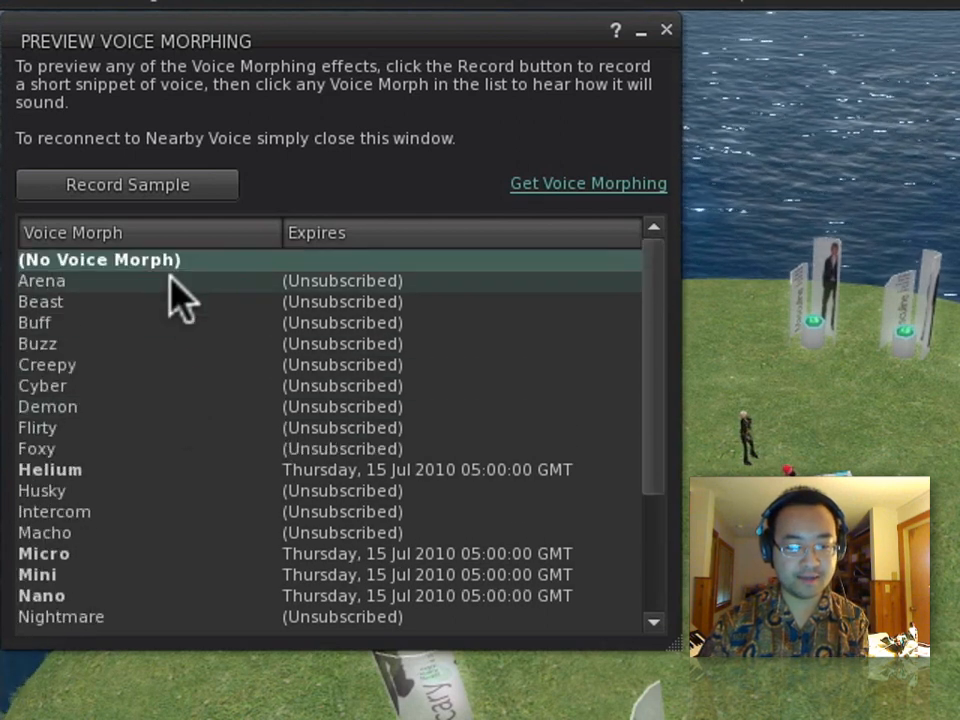
- Sort the morph list by Expires, preview Arena and Demon, then close the preview
scroll("down", 3)
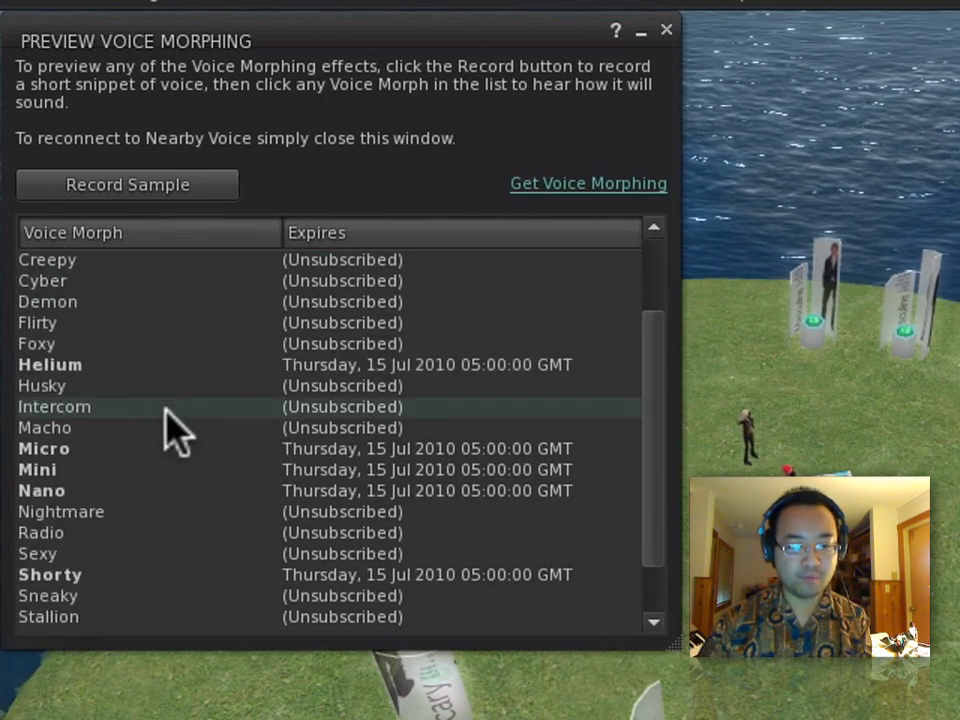
scroll("up", 3)
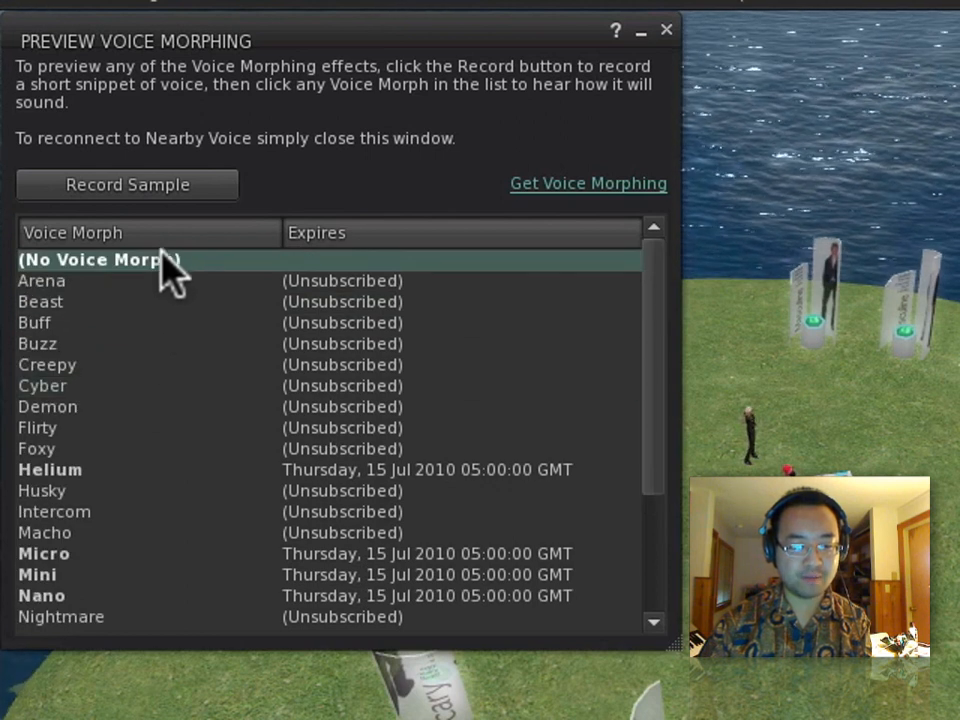
left_click(316, 232)
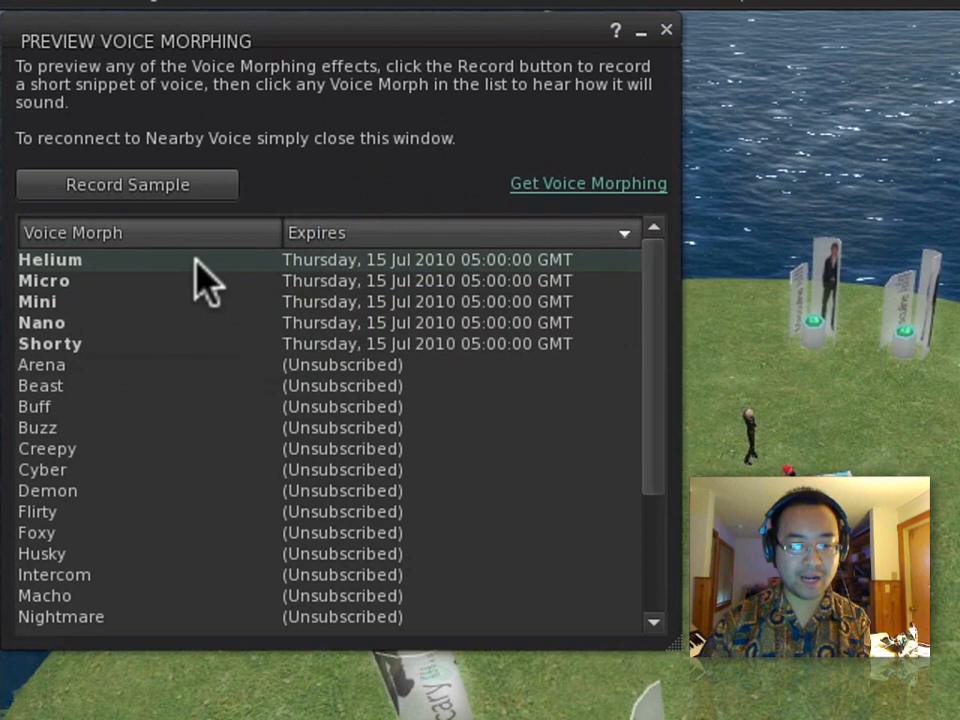
mouse_move(160, 283)
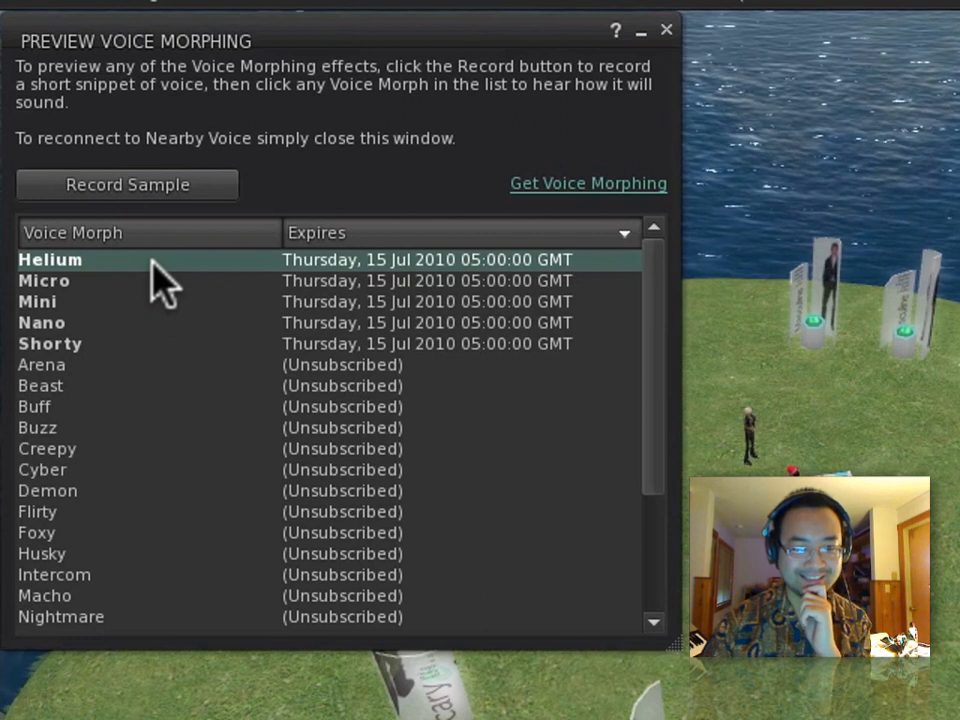
mouse_move(150, 385)
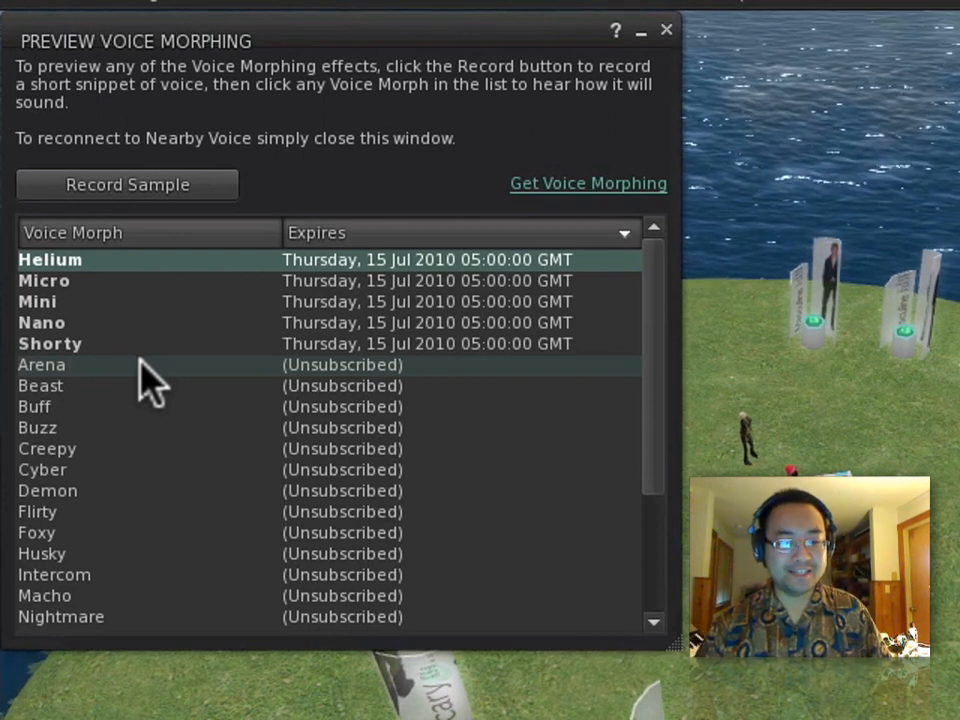
left_click(42, 364)
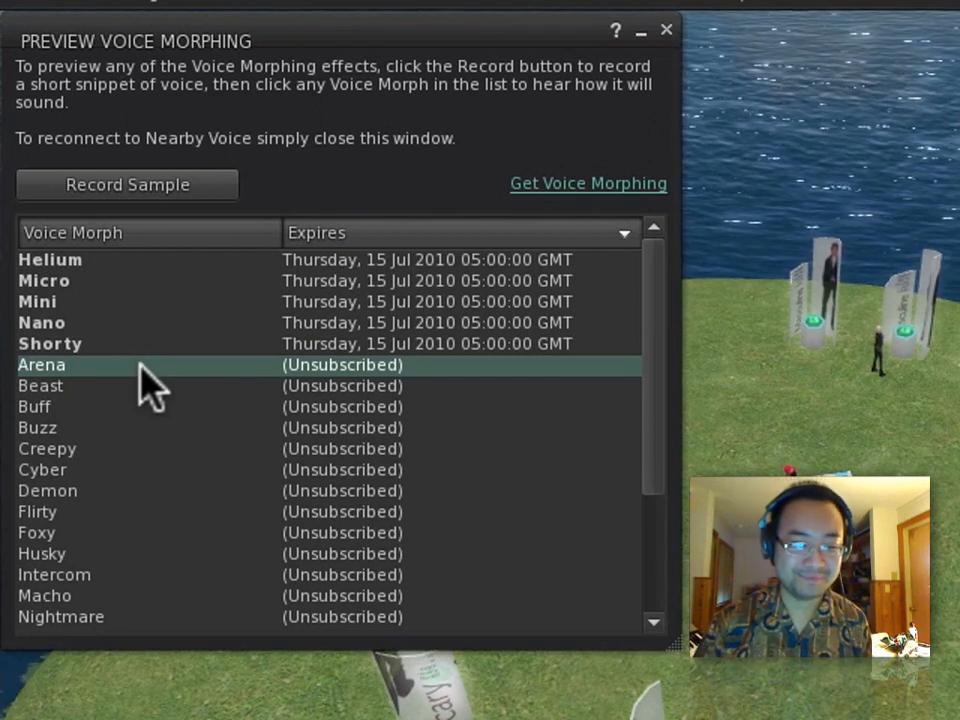
scroll("down", 3)
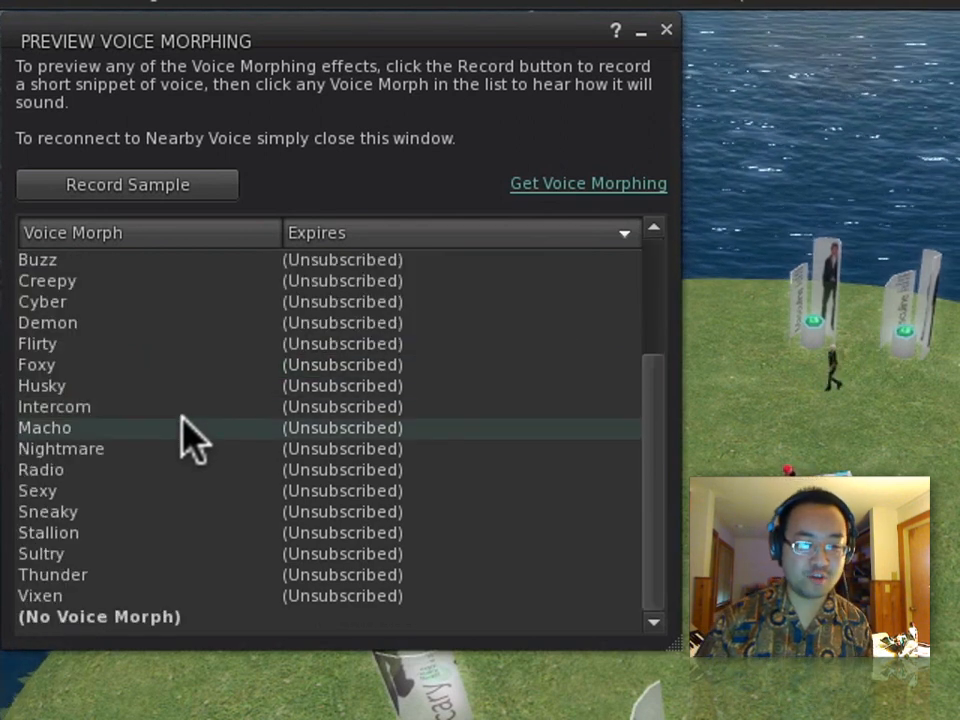
mouse_move(180, 340)
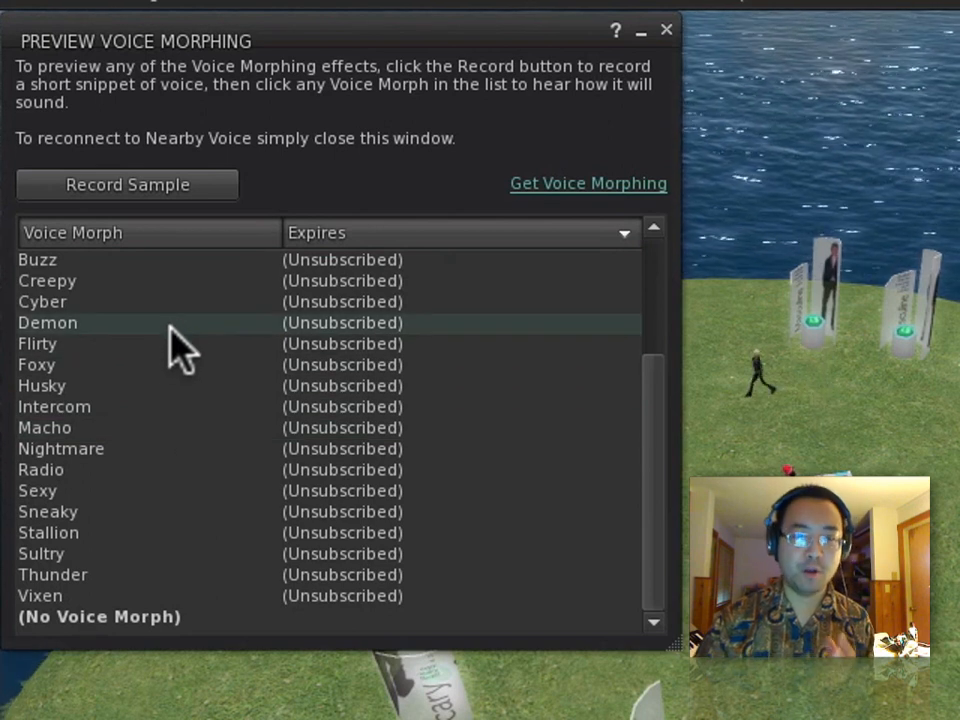
left_click(47, 322)
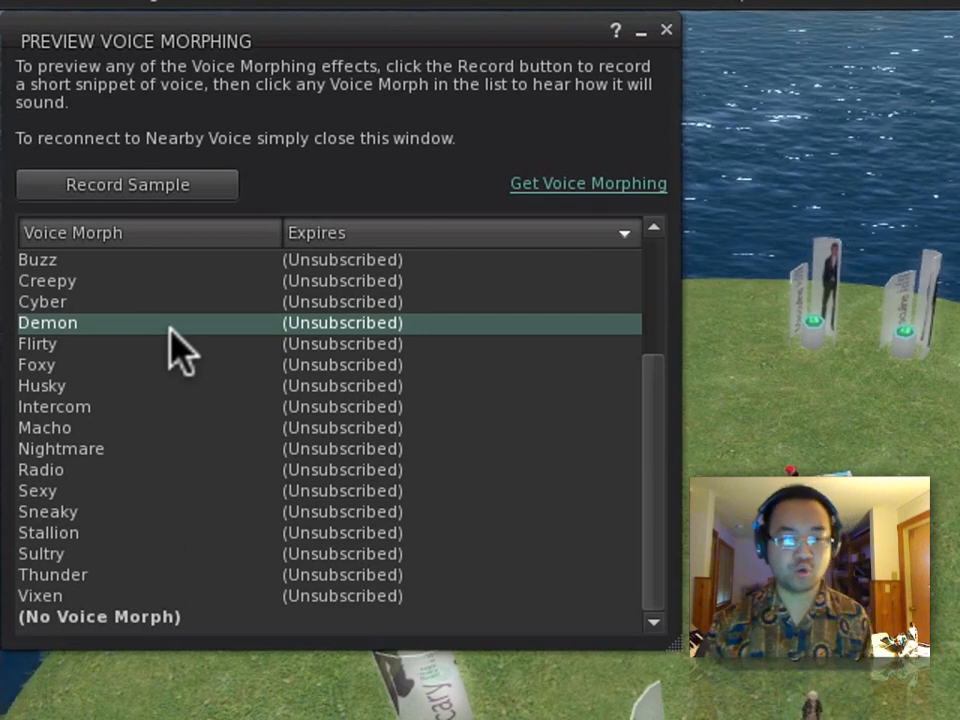
mouse_move(330, 350)
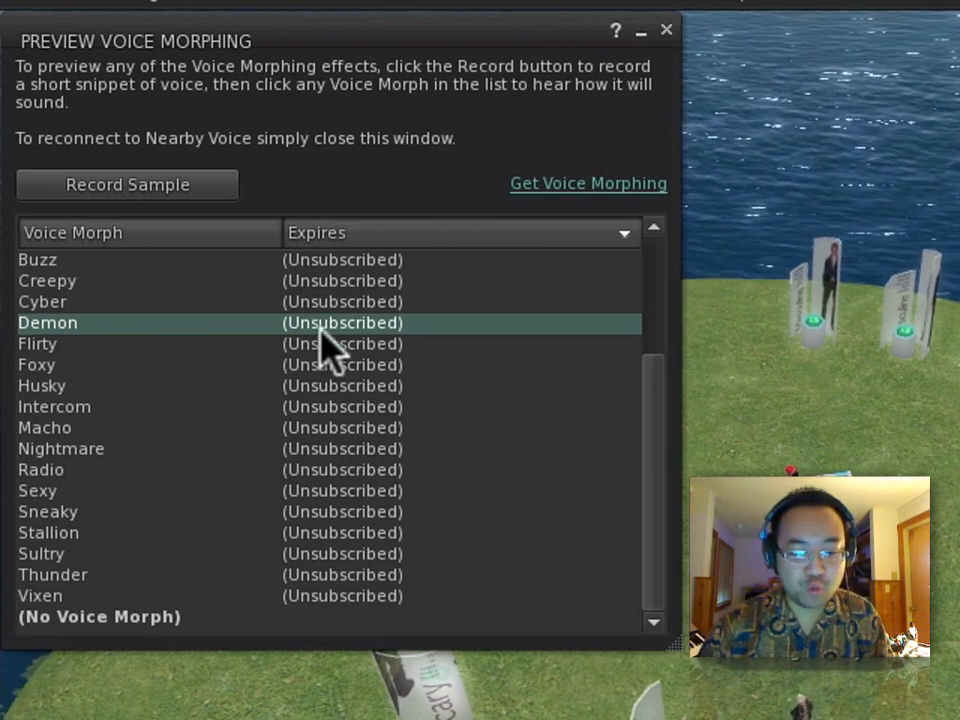
mouse_move(666, 30)
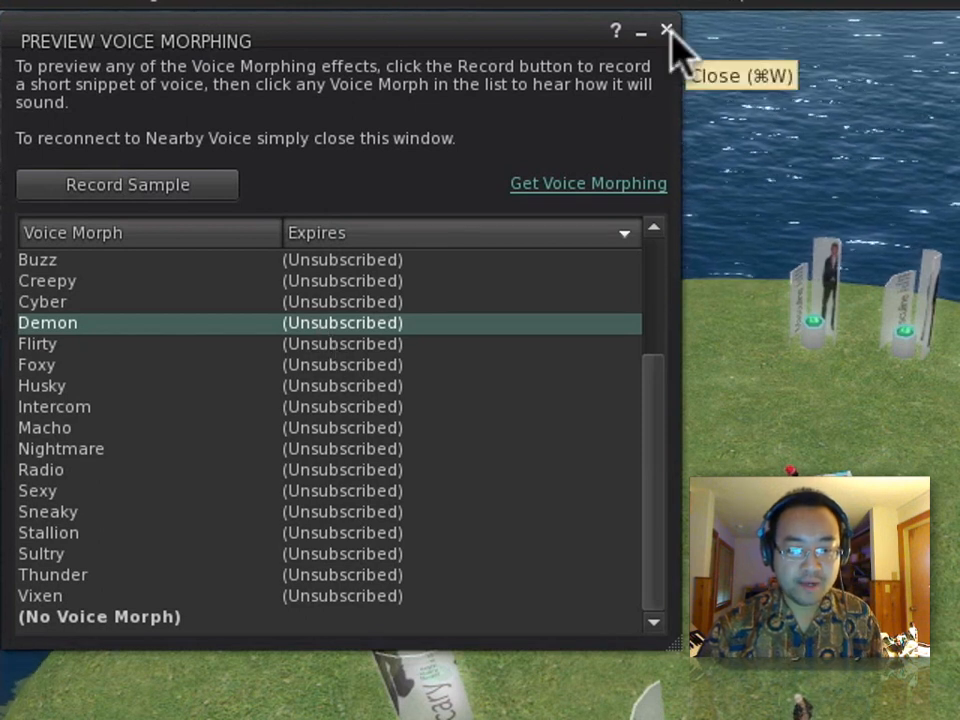
scroll("up", 3)
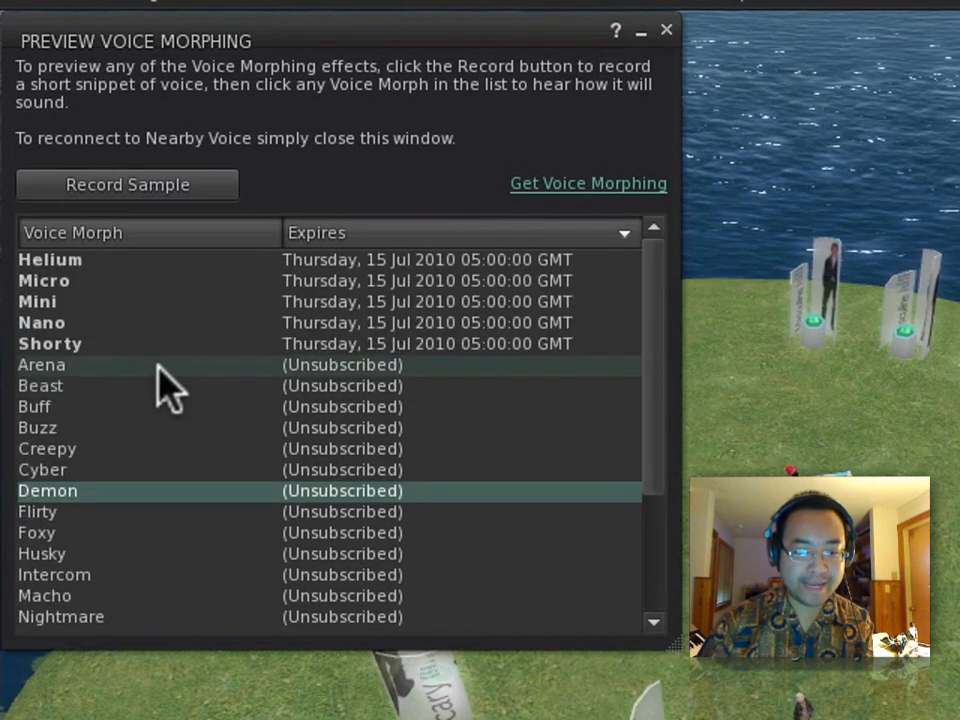
scroll("down", 3)
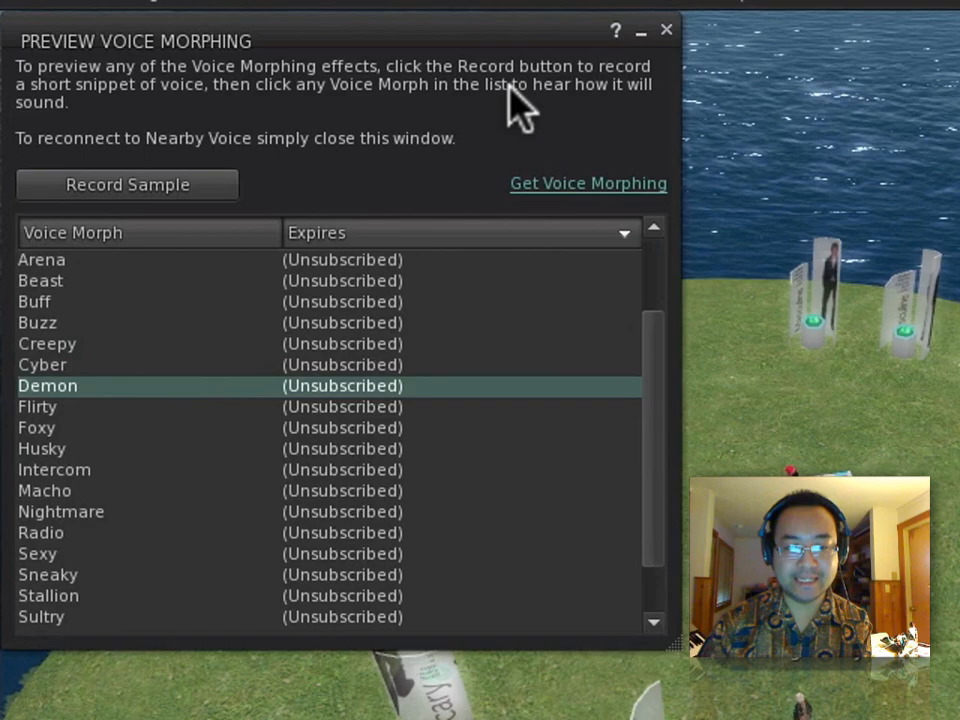
mouse_move(666, 32)
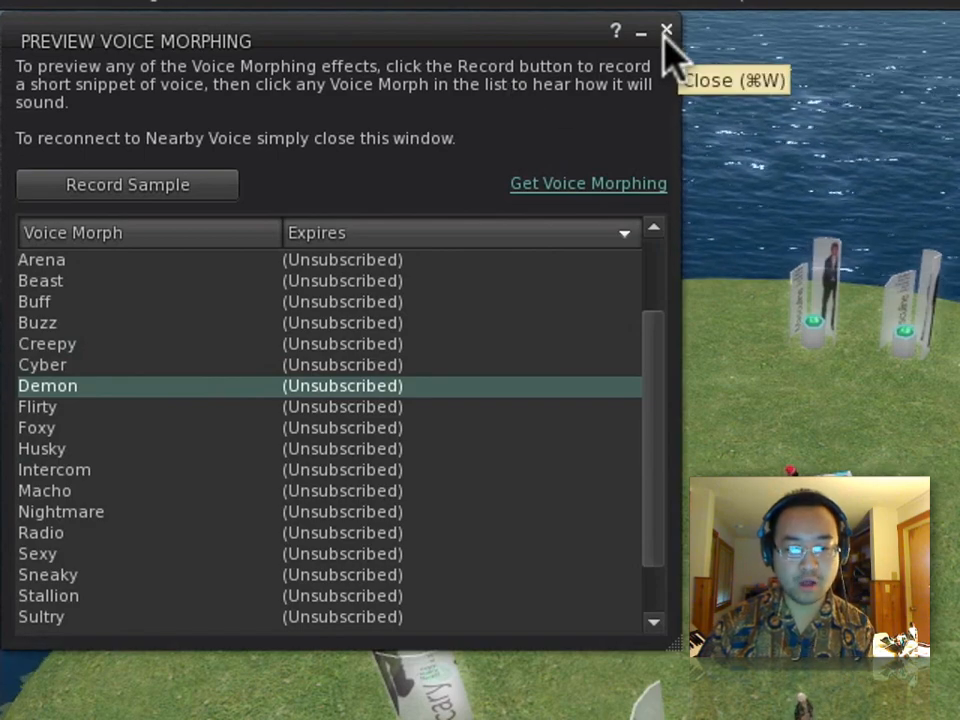
left_click(665, 31)
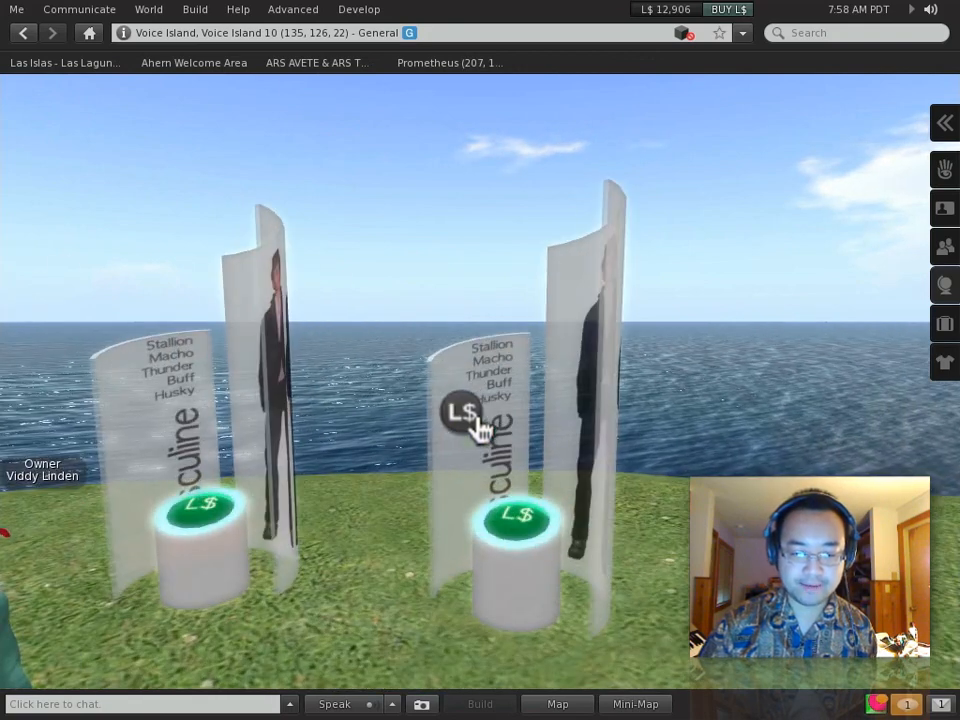
- Pay L$750 at the Masculine vendor for one month and activate the morphs via the refresh link
left_click(463, 413)
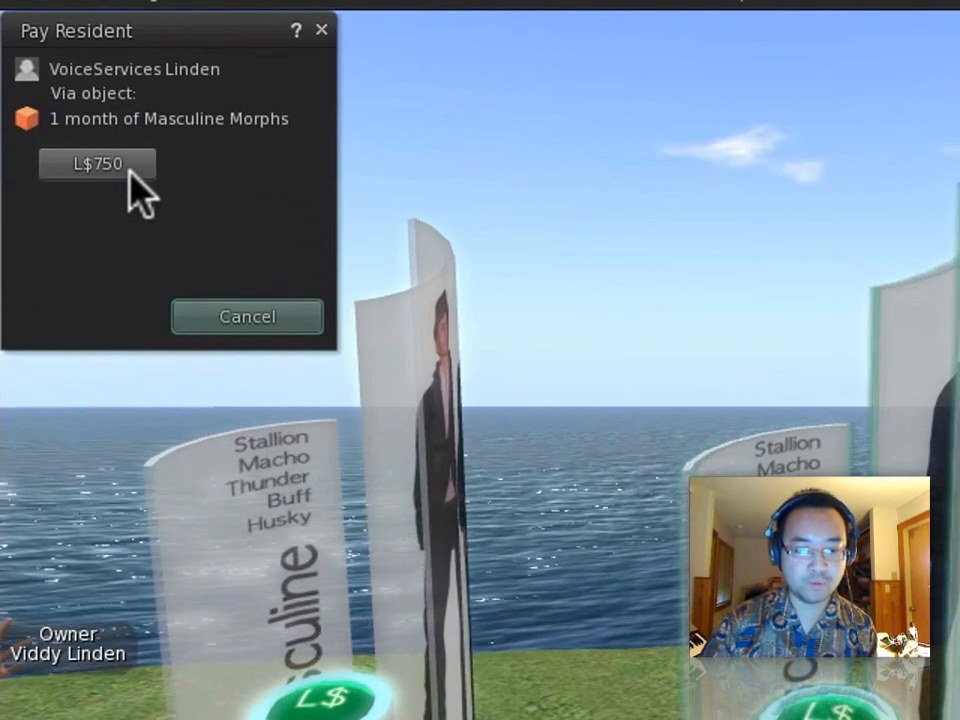
left_click(97, 163)
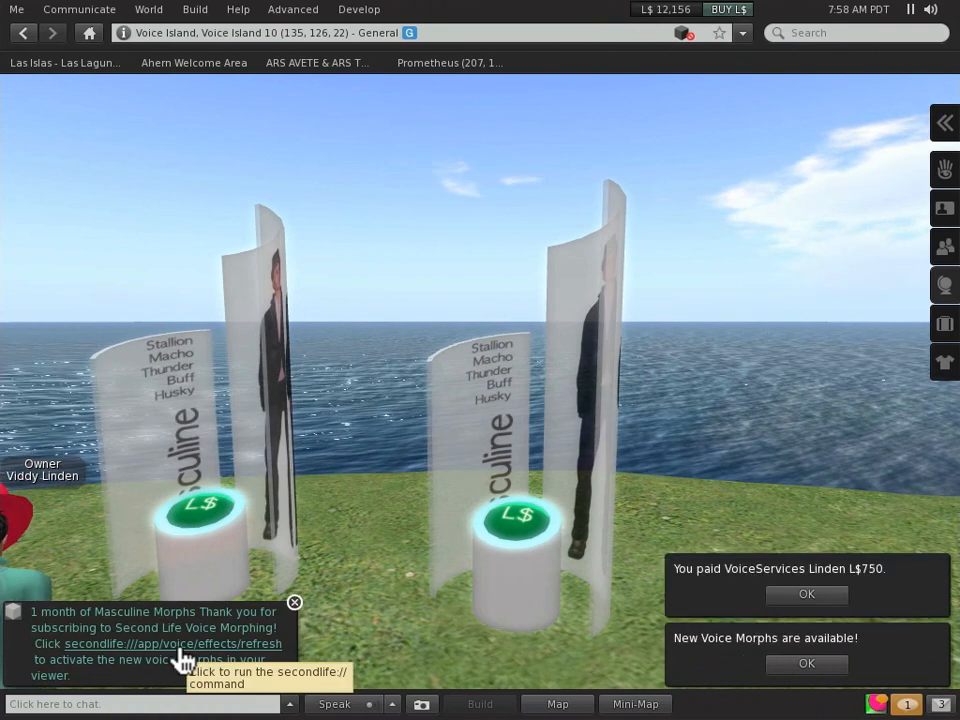
left_click(806, 593)
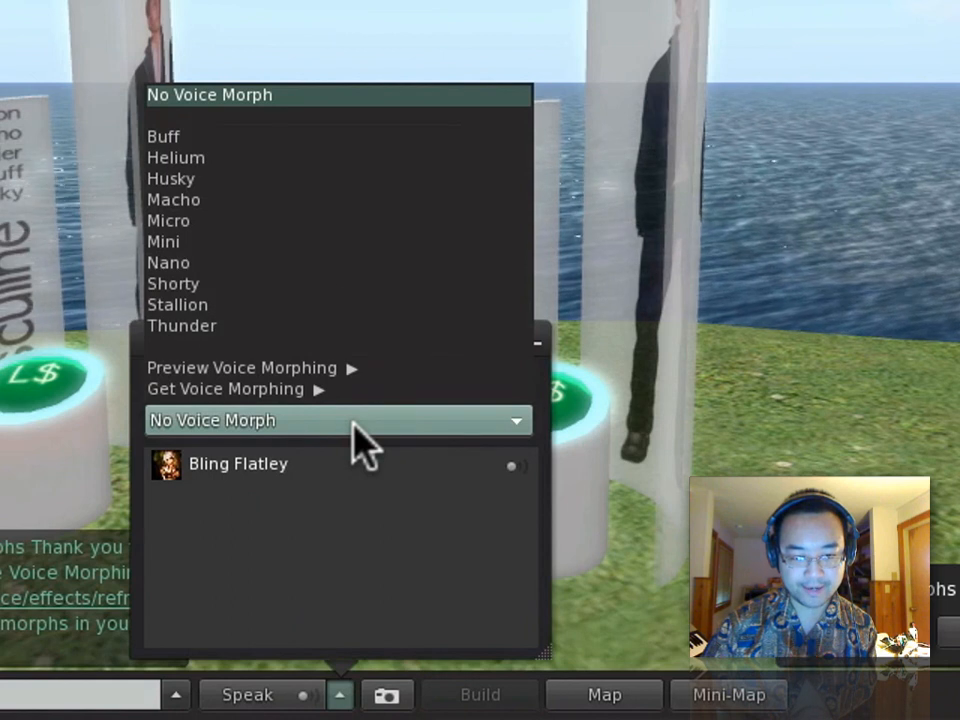
mouse_move(330, 280)
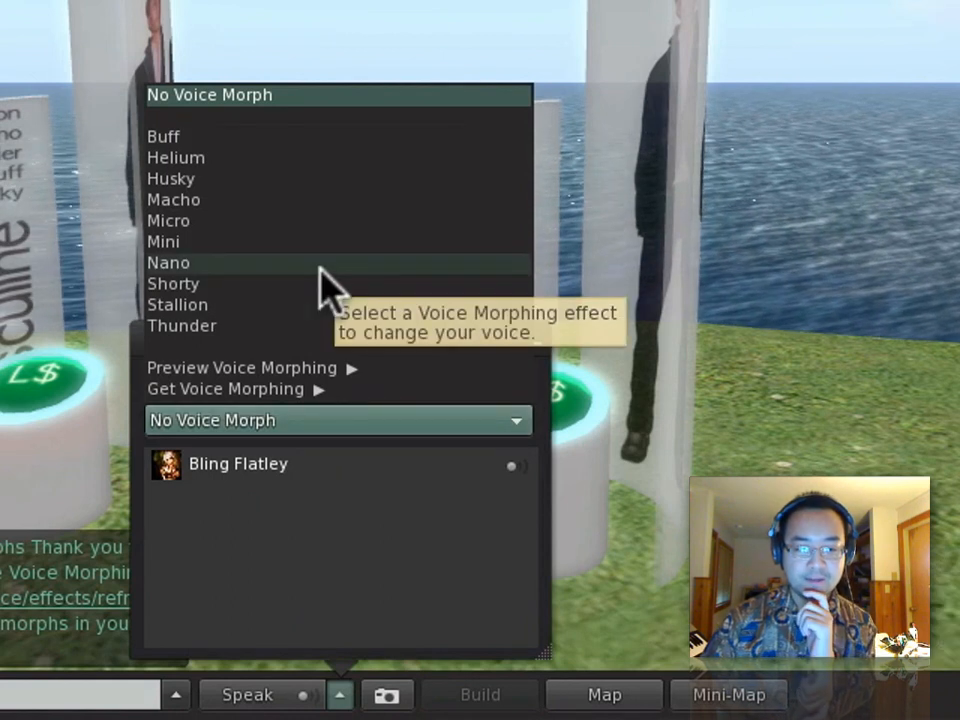
mouse_move(330, 290)
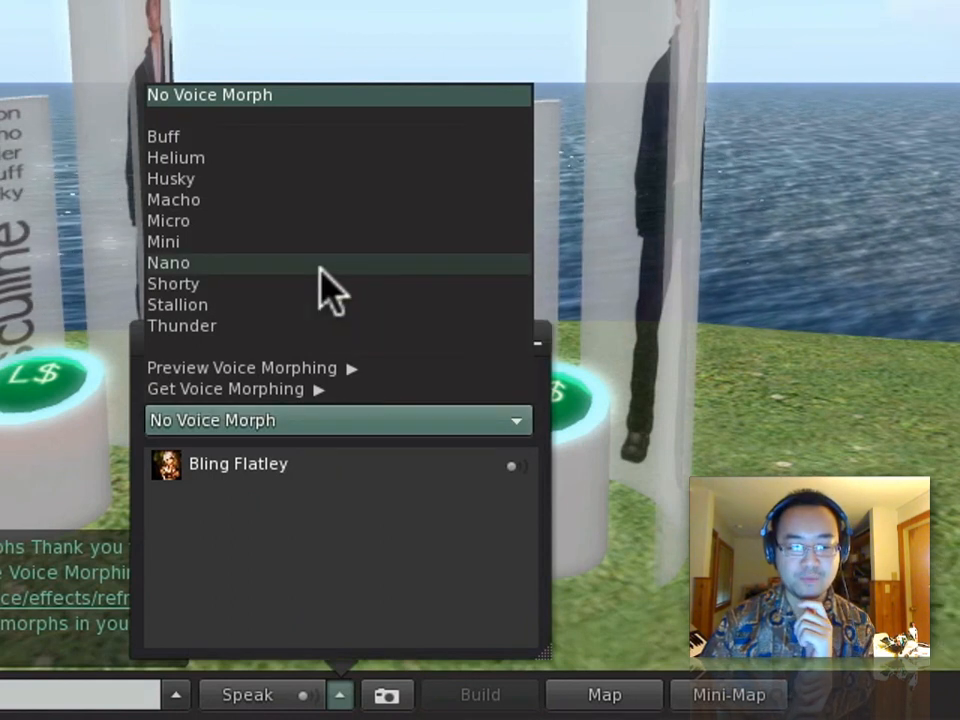
mouse_move(400, 42)
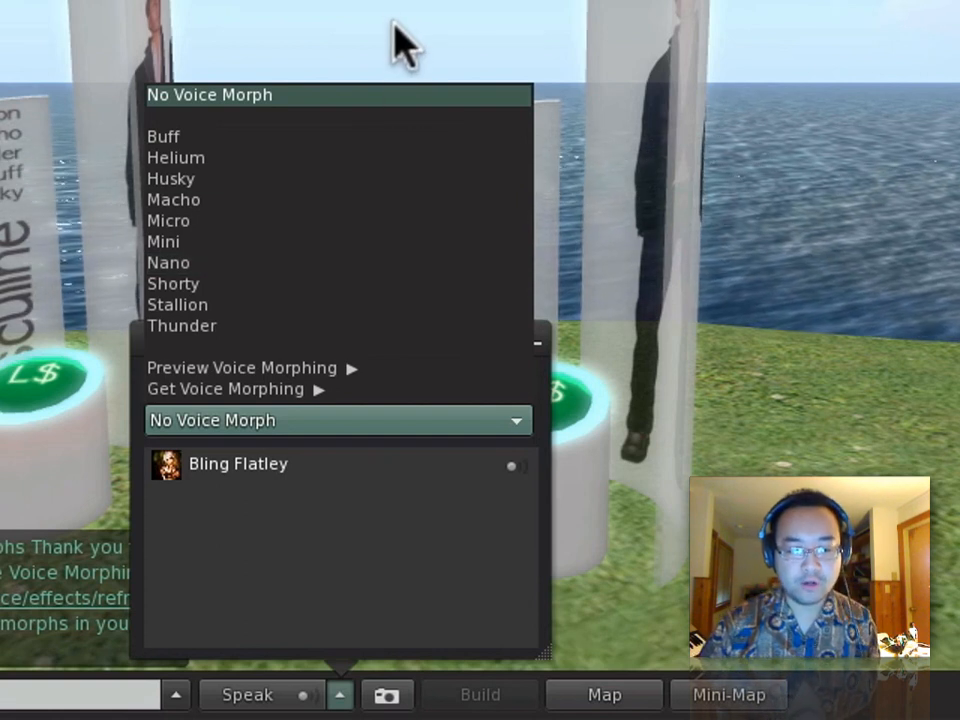
mouse_move(425, 35)
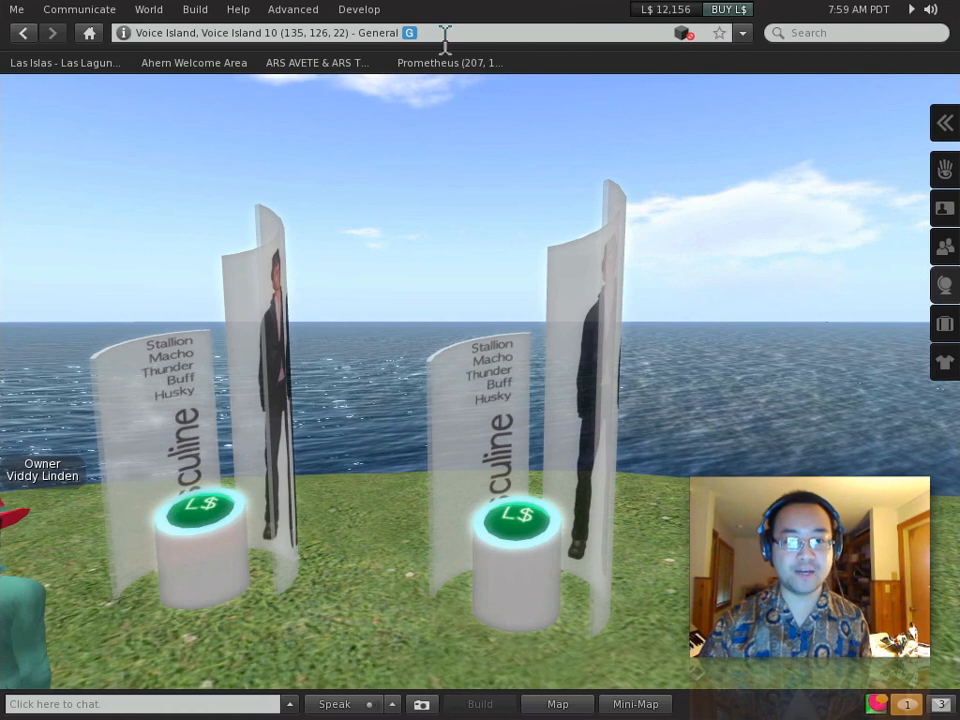
- Send a 'have fun with voice morphing' chat message and teleport to Voice Echo Canyon
left_click(300, 32)
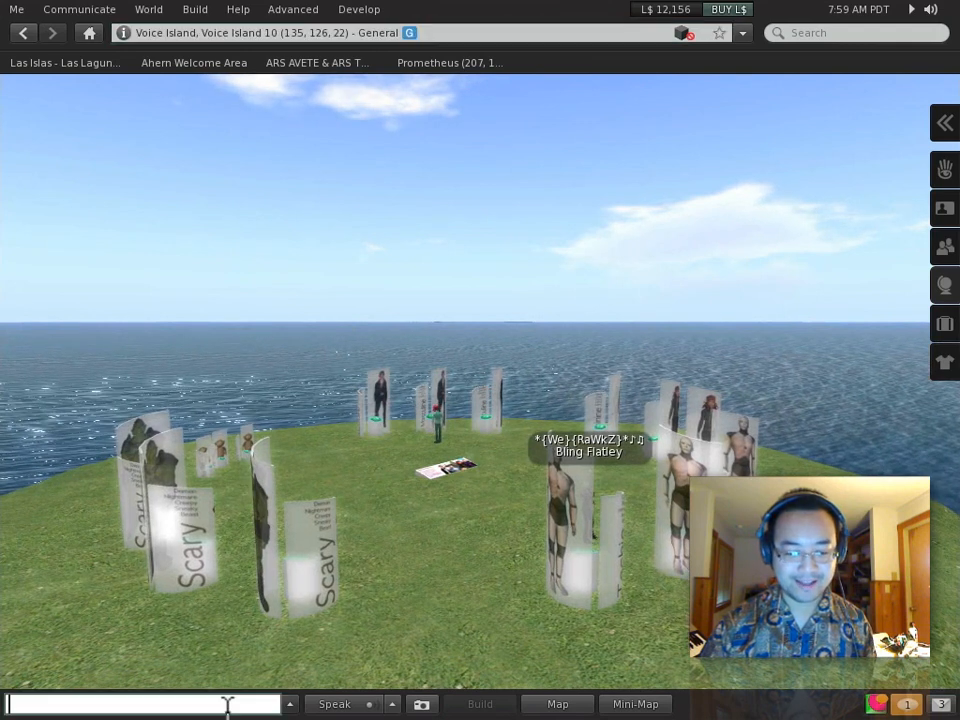
type("have fun with voice morphing, Bling")
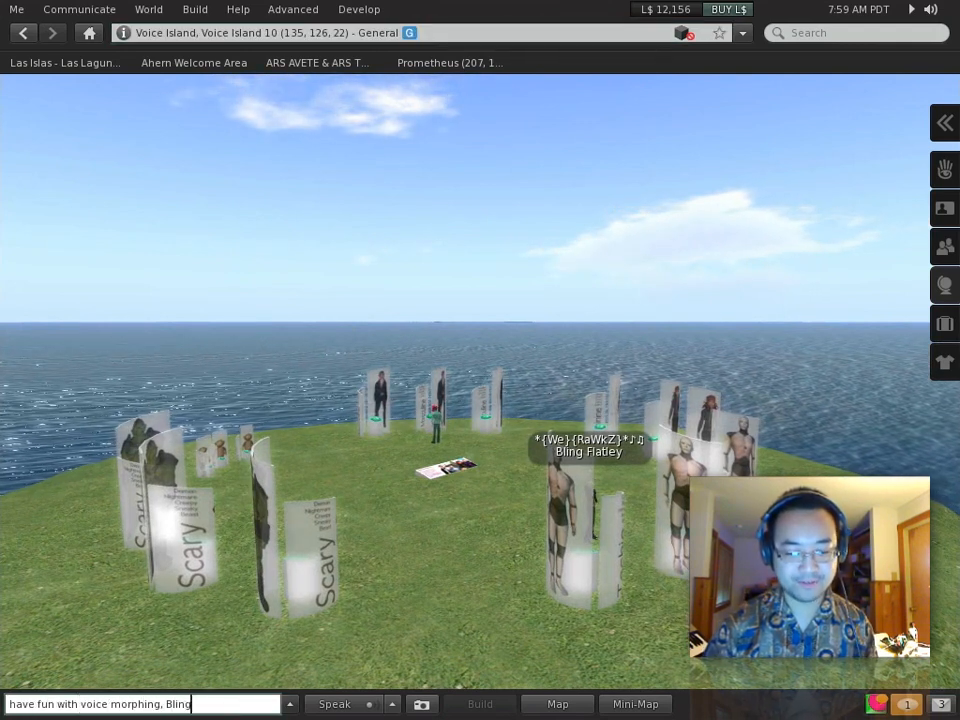
key("Return")
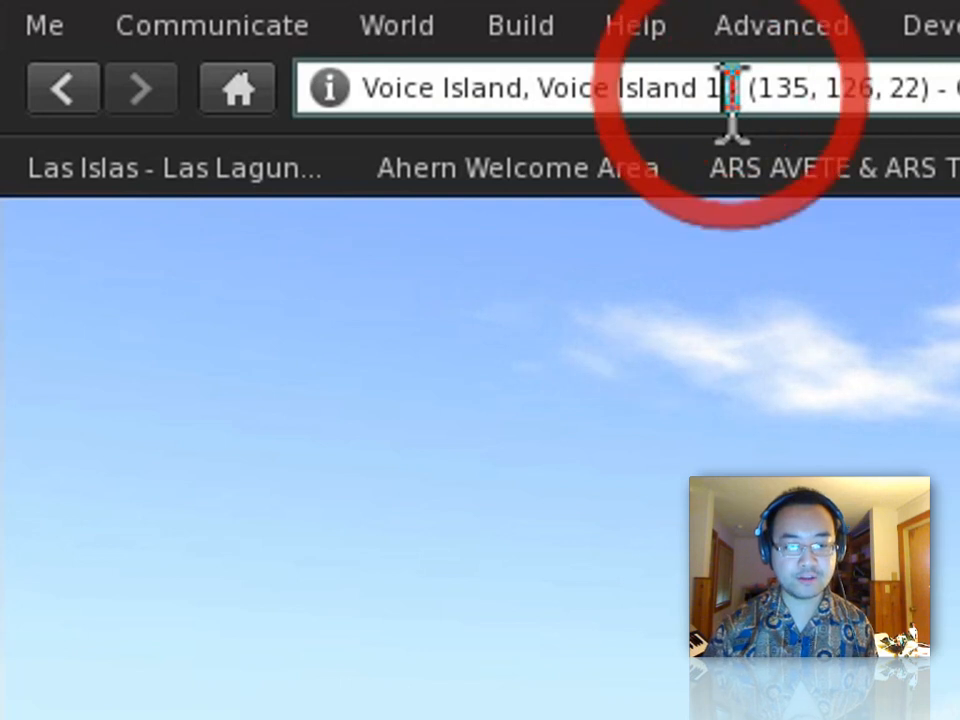
type("voice echo")
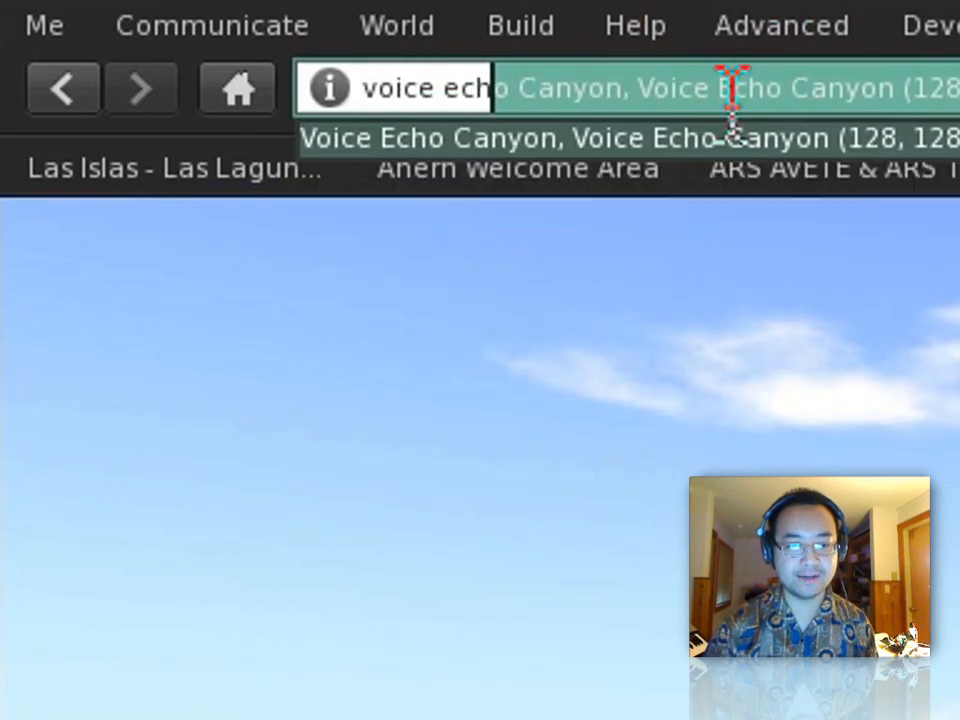
type("canyon")
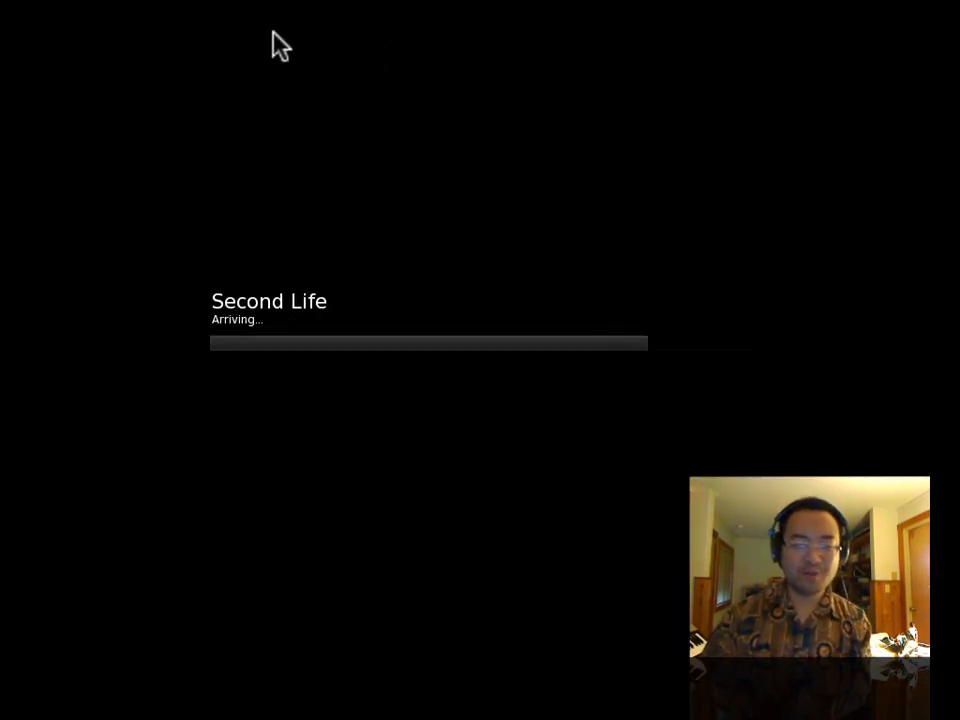
mouse_move(308, 148)
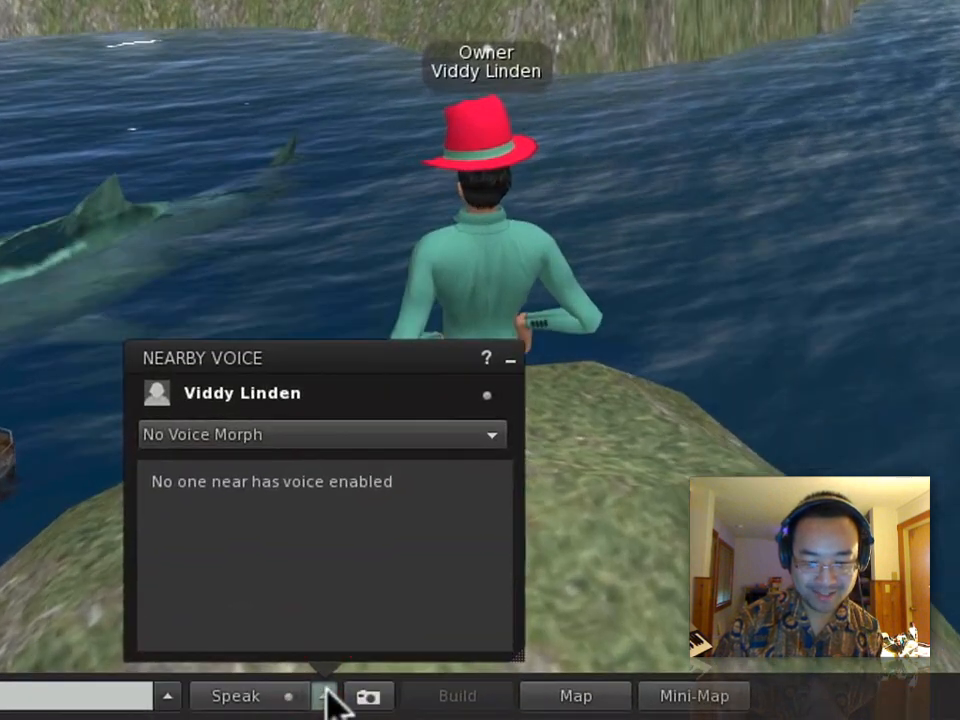
- Apply the Macho voice morph, then switch back to No Voice Morph
left_click(320, 434)
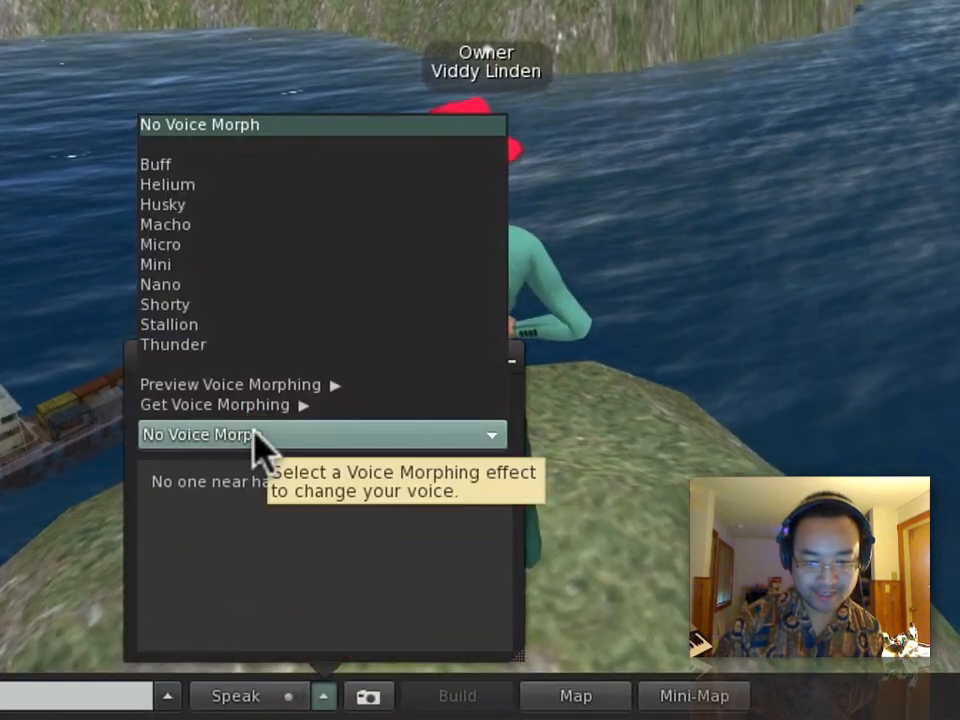
mouse_move(265, 230)
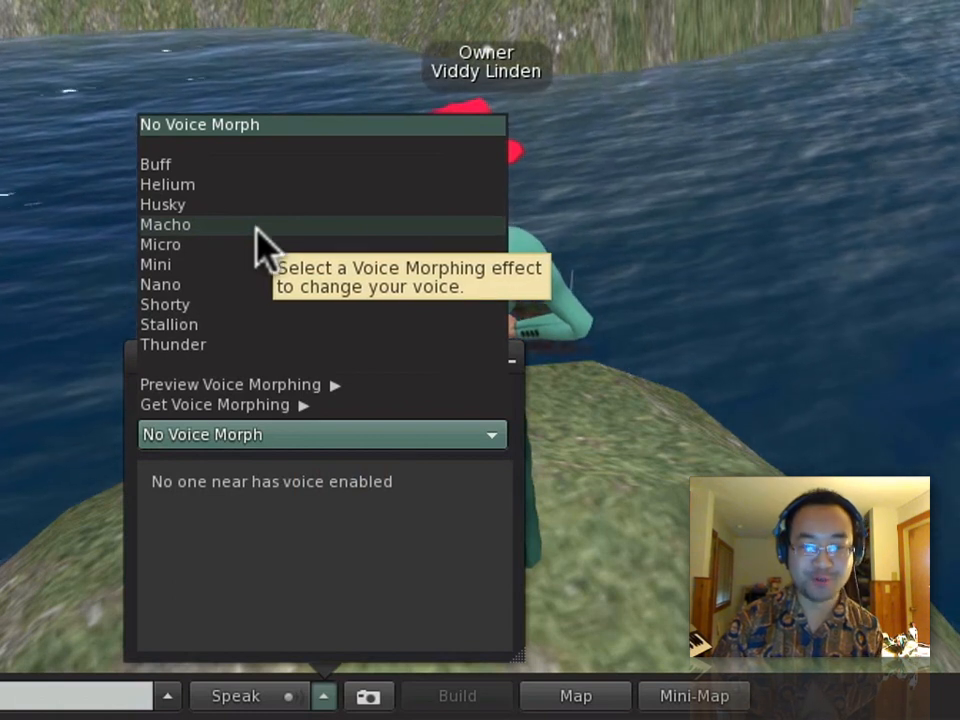
left_click(165, 224)
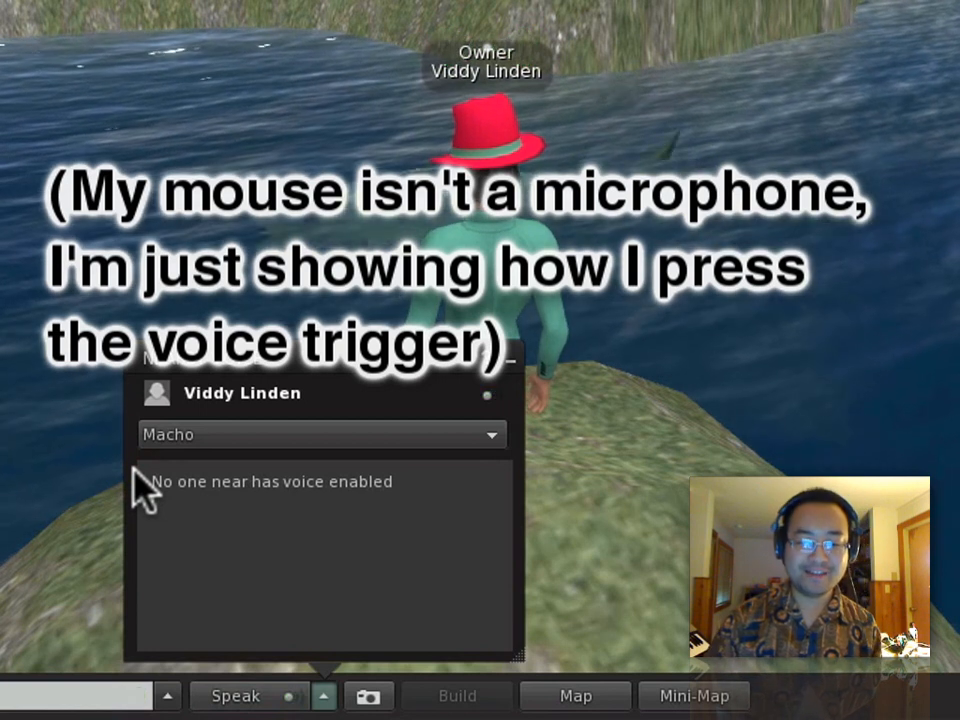
left_click(320, 434)
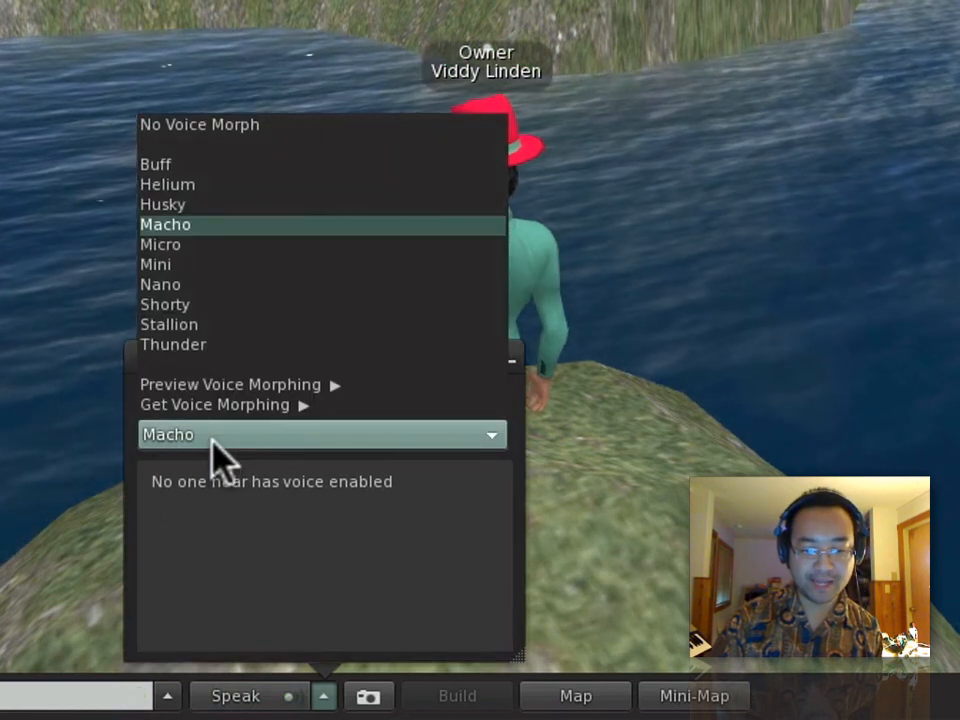
mouse_move(220, 140)
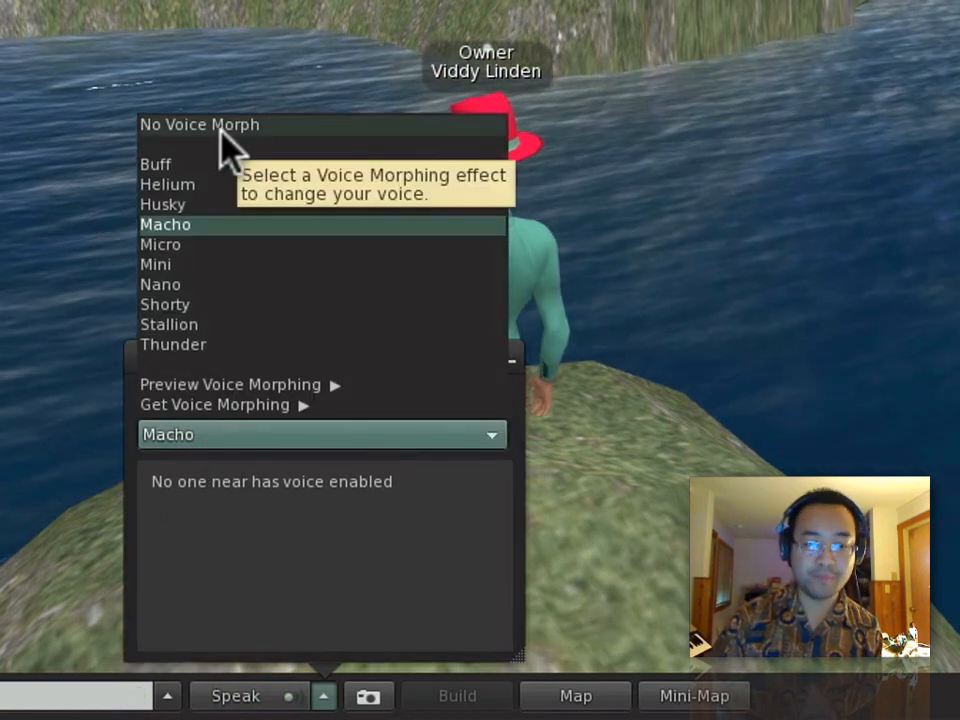
left_click(199, 124)
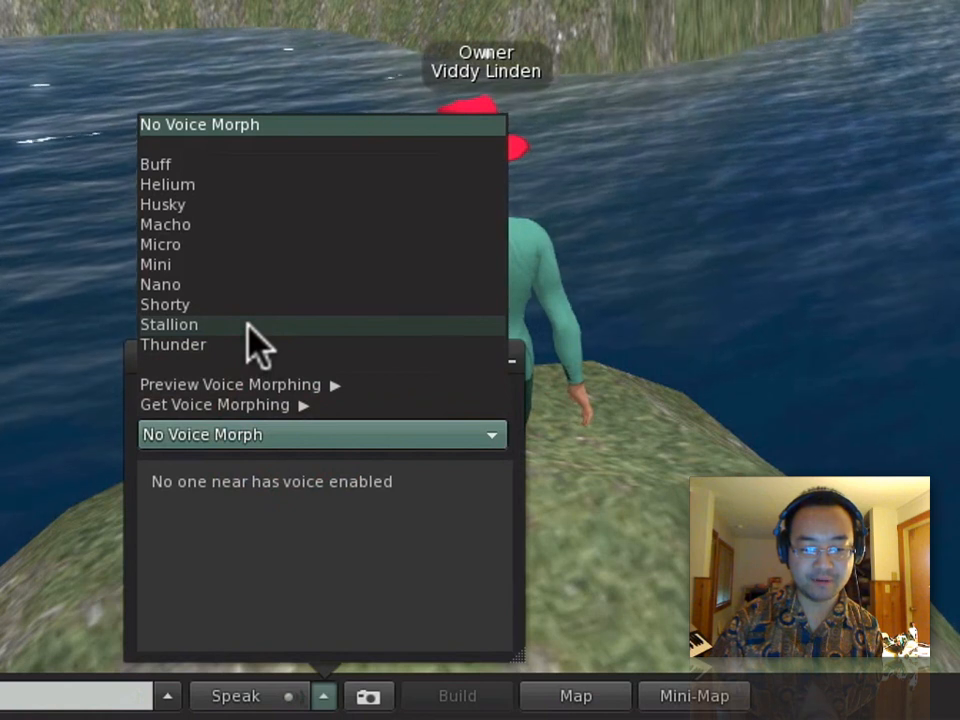
- Speak with the Stallion morph, then switch to Mini and speak again
left_click(169, 324)
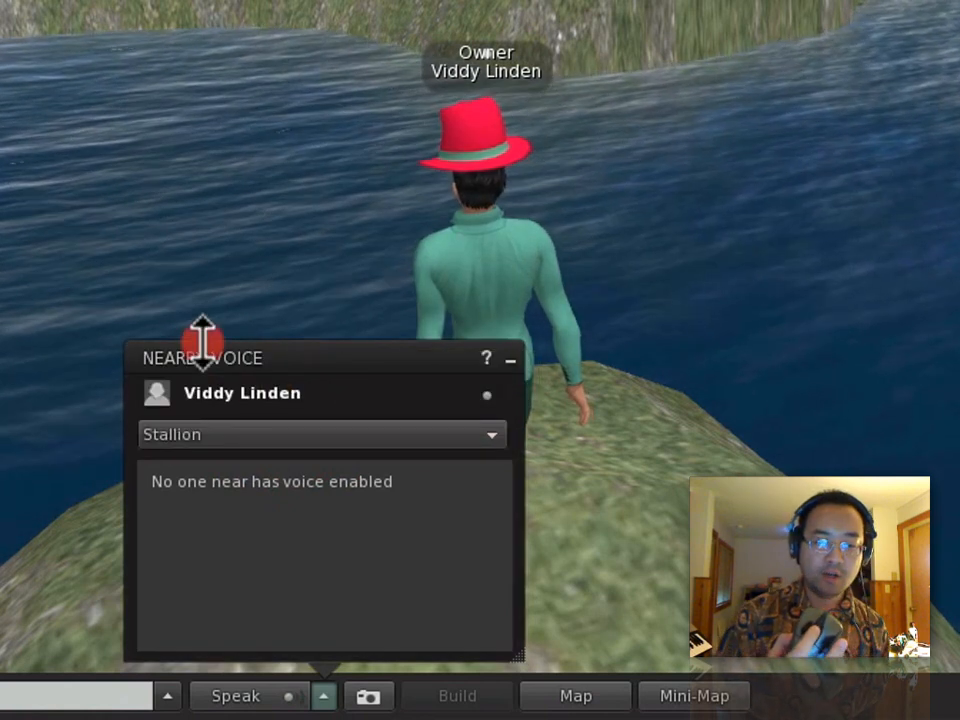
left_click(235, 696)
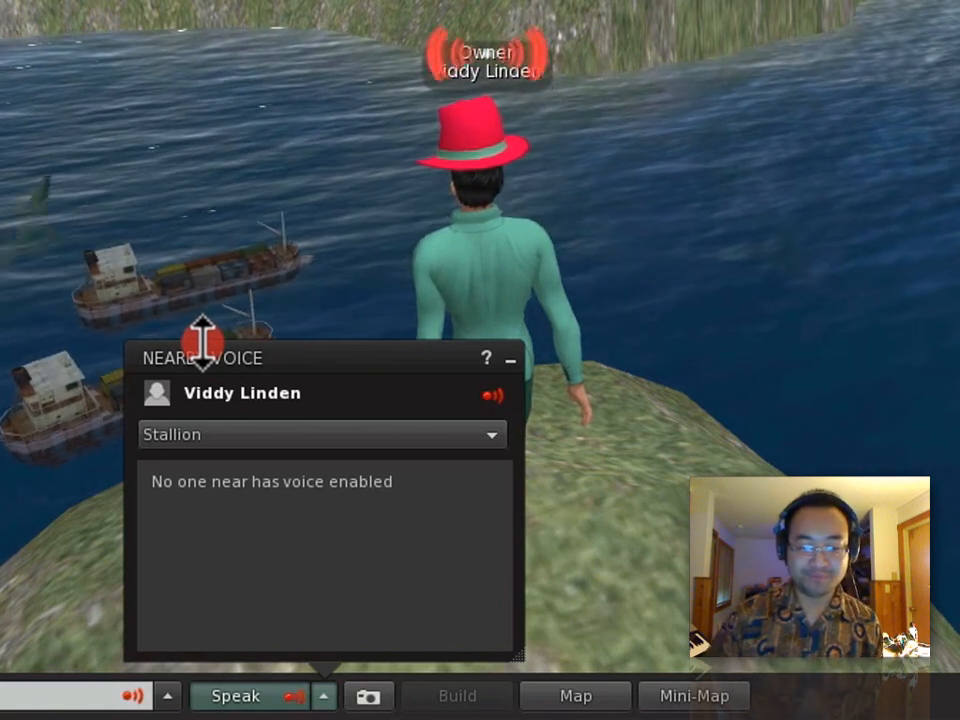
left_click(320, 434)
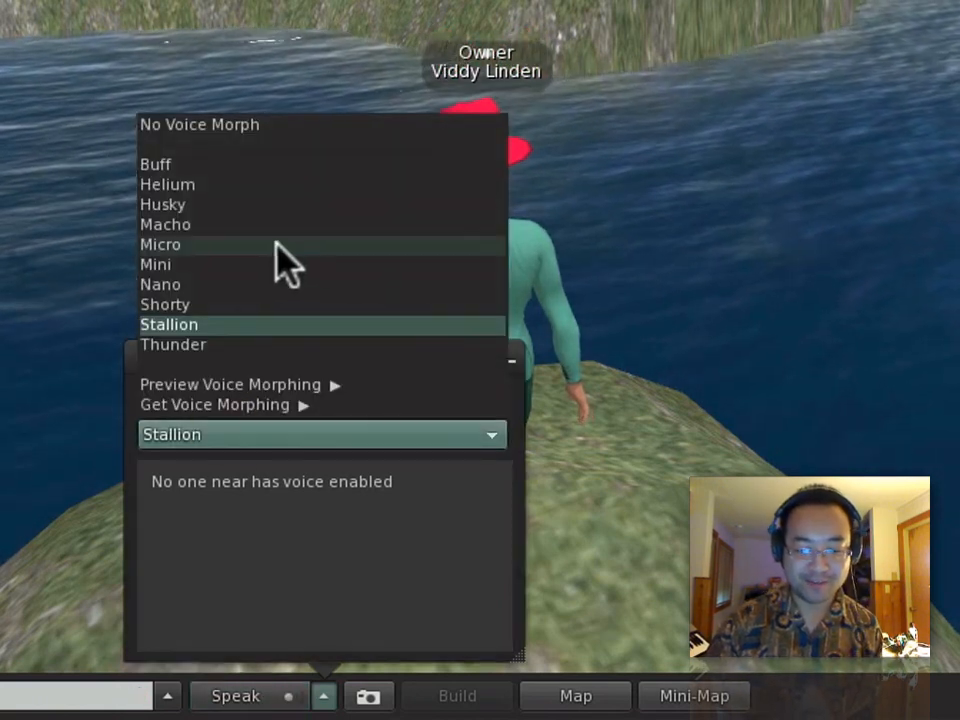
mouse_move(275, 268)
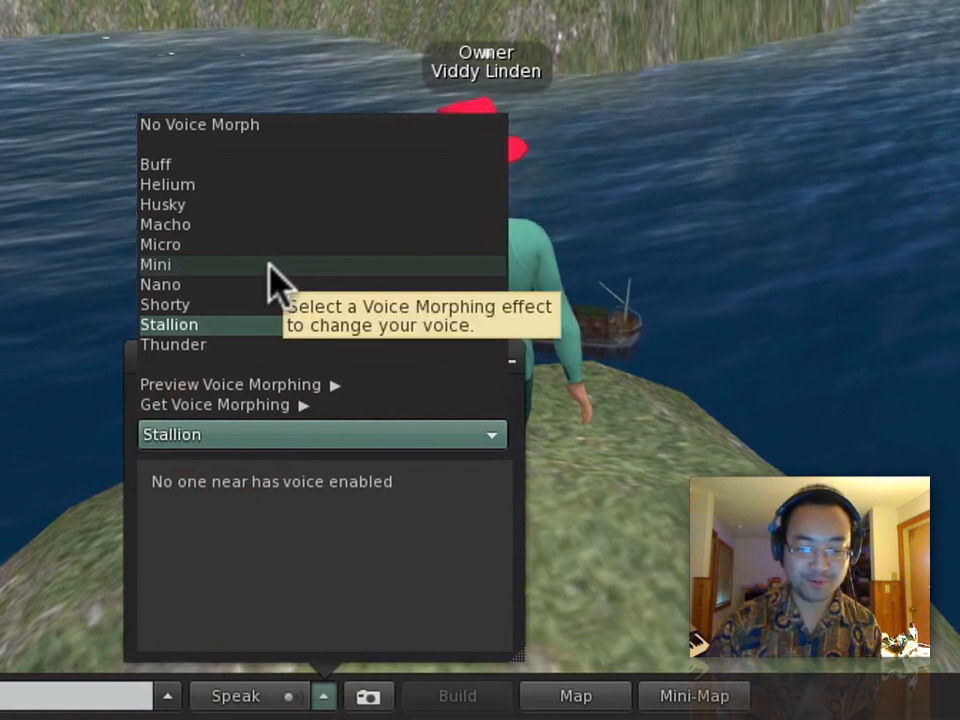
left_click(155, 264)
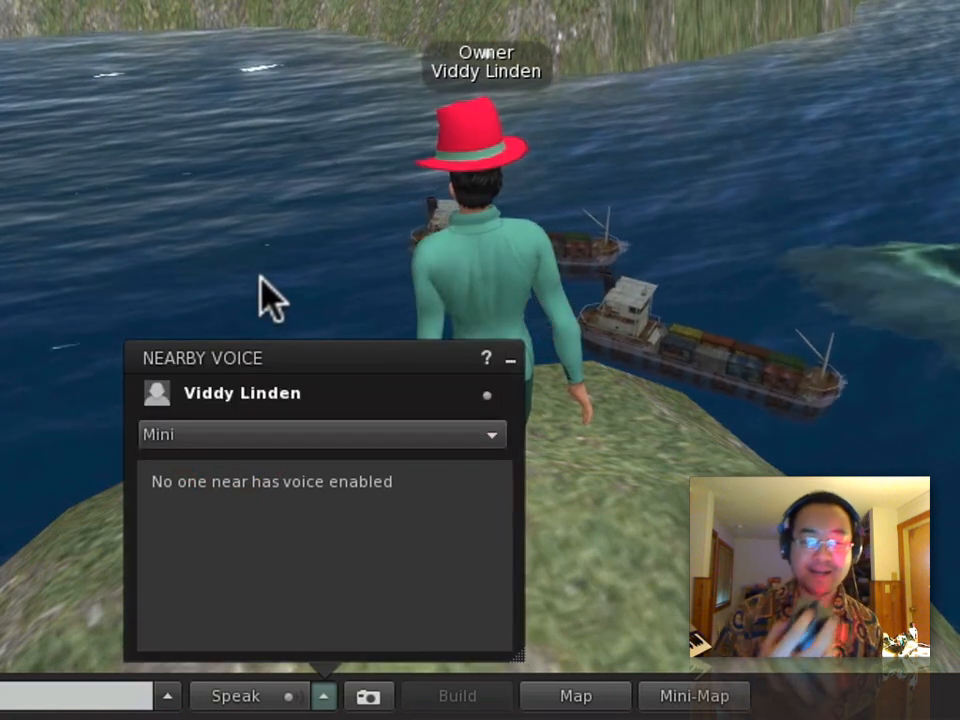
left_click(235, 695)
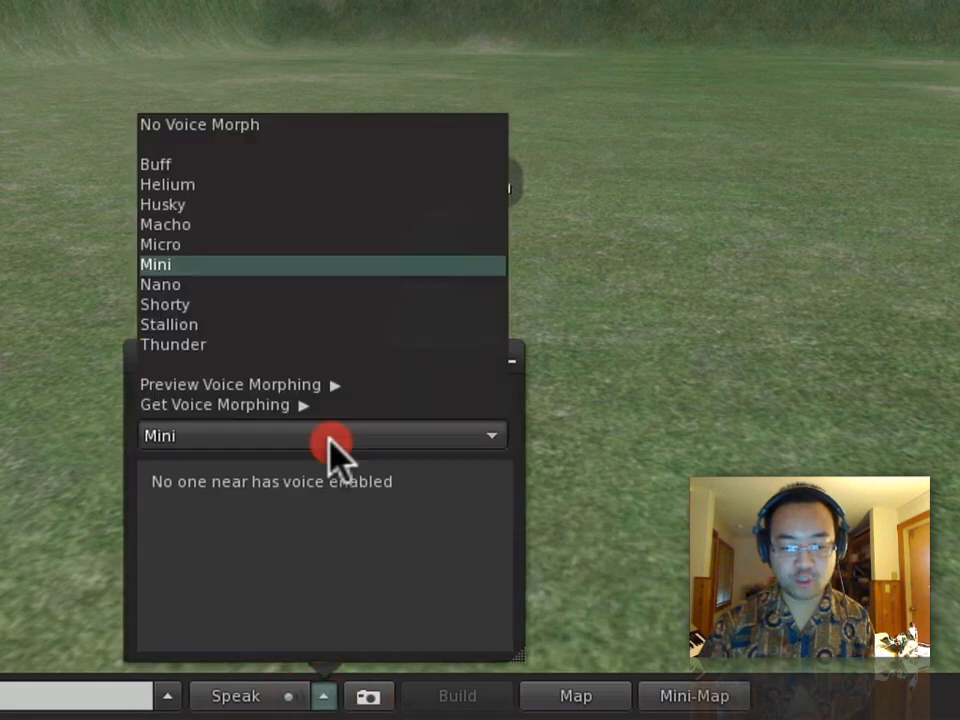
mouse_move(323, 124)
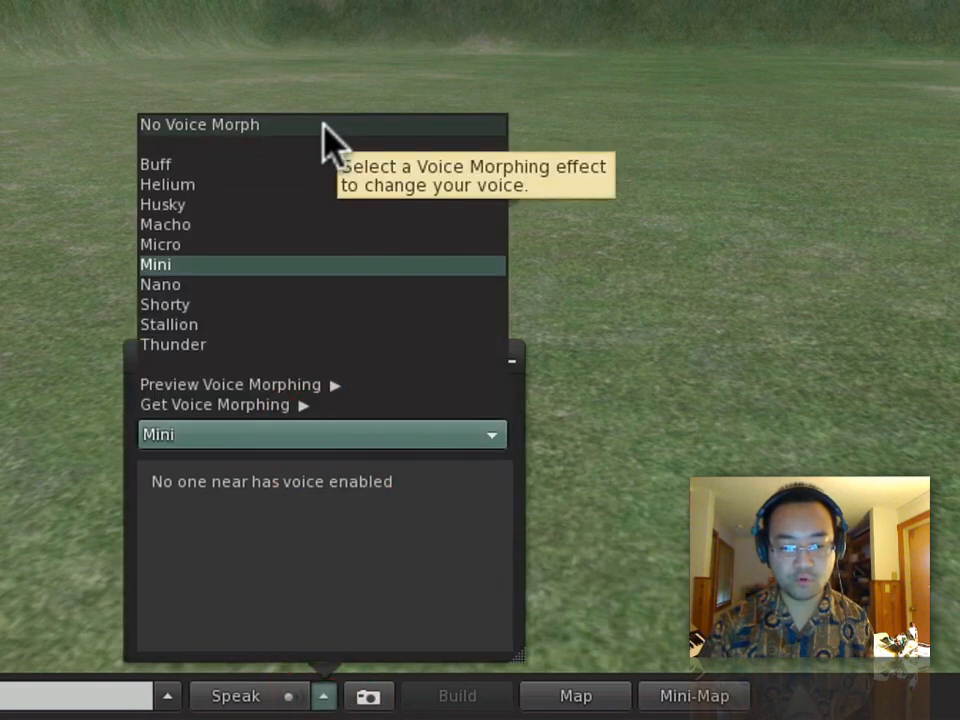
- Select No Voice Morph from the Nearby Voice morph dropdown
left_click(199, 124)
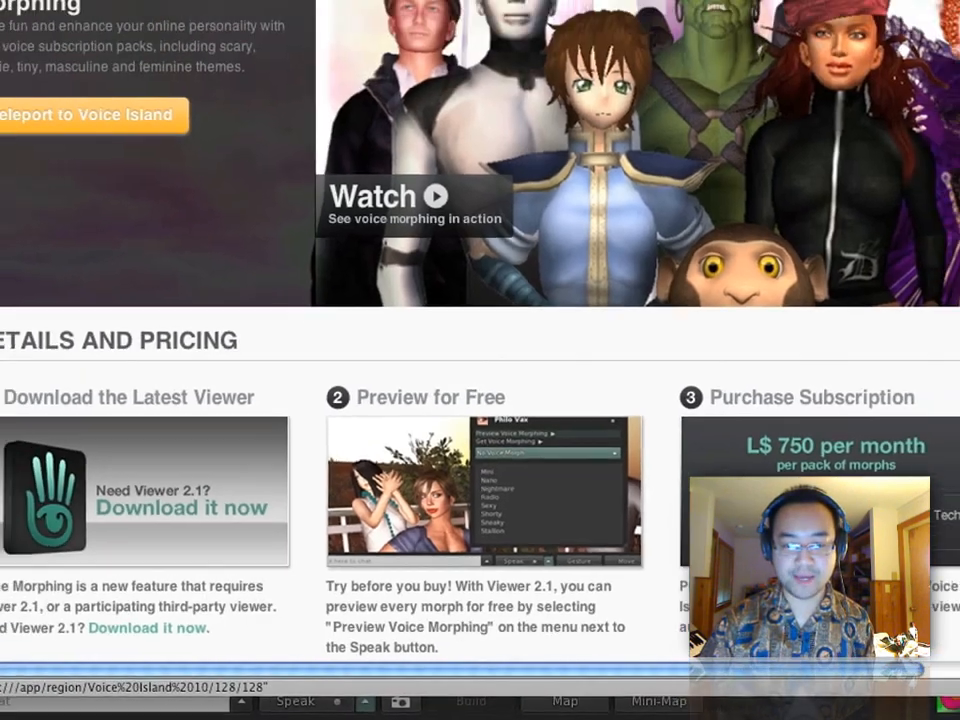
scroll("up", 3)
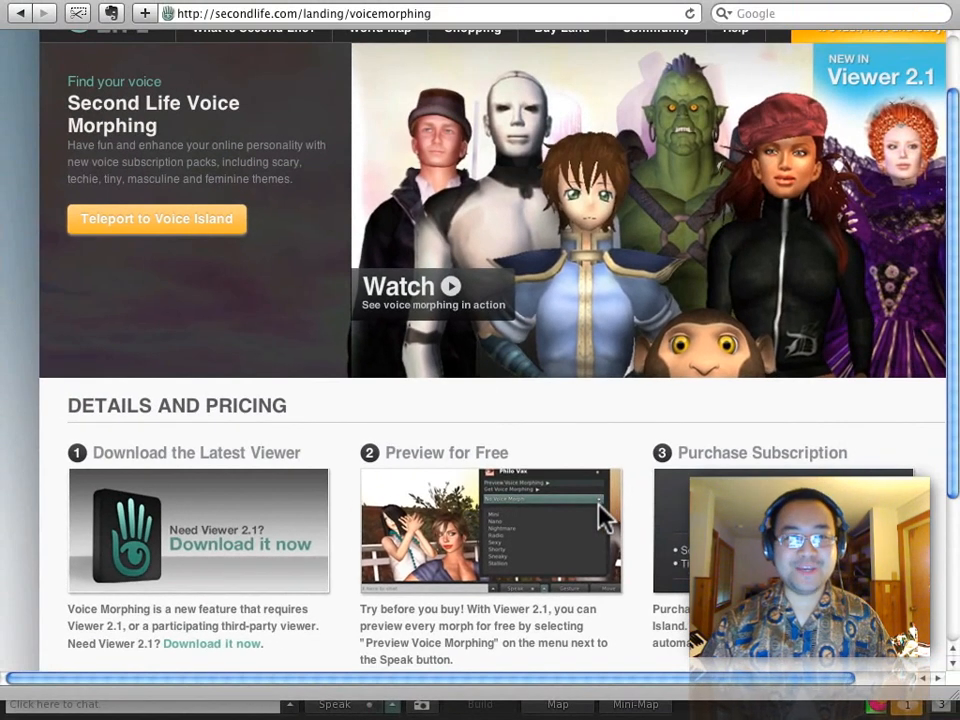
mouse_move(650, 535)
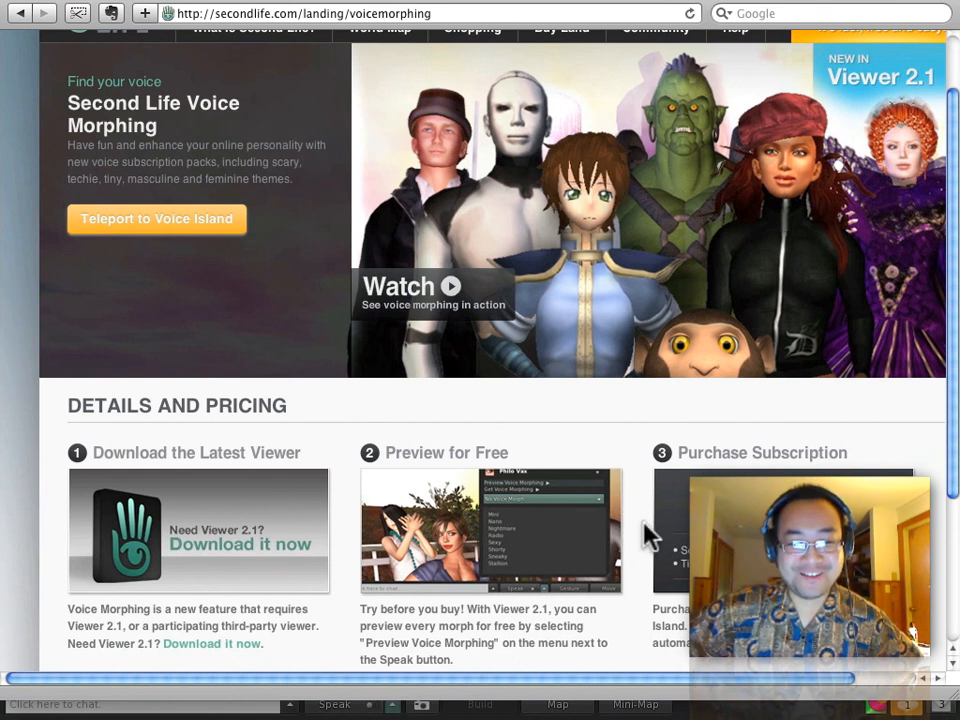
mouse_move(465, 205)
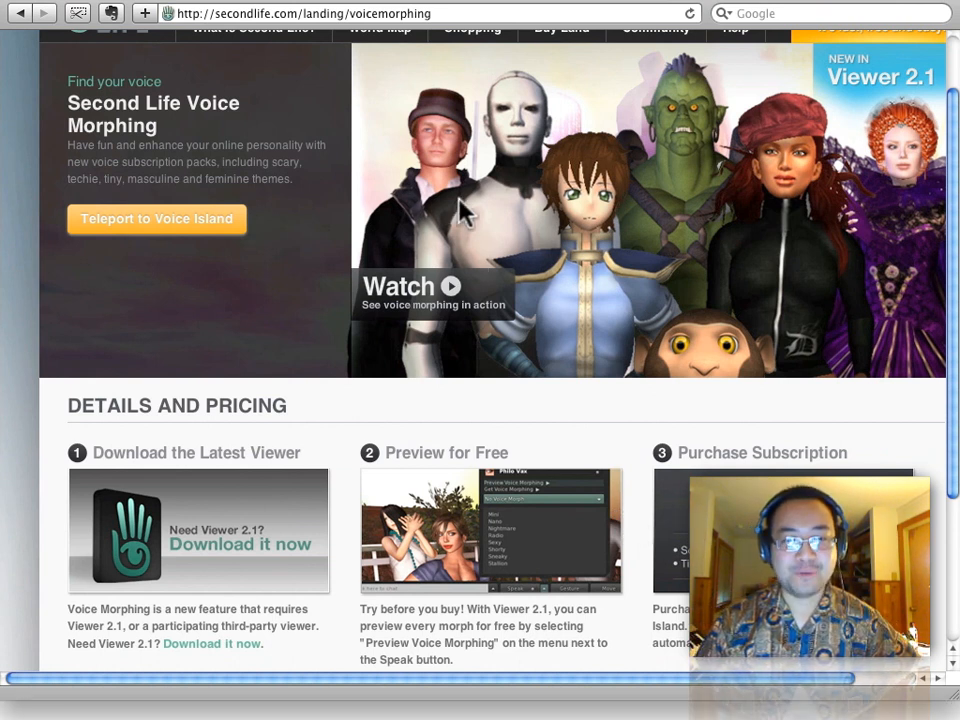